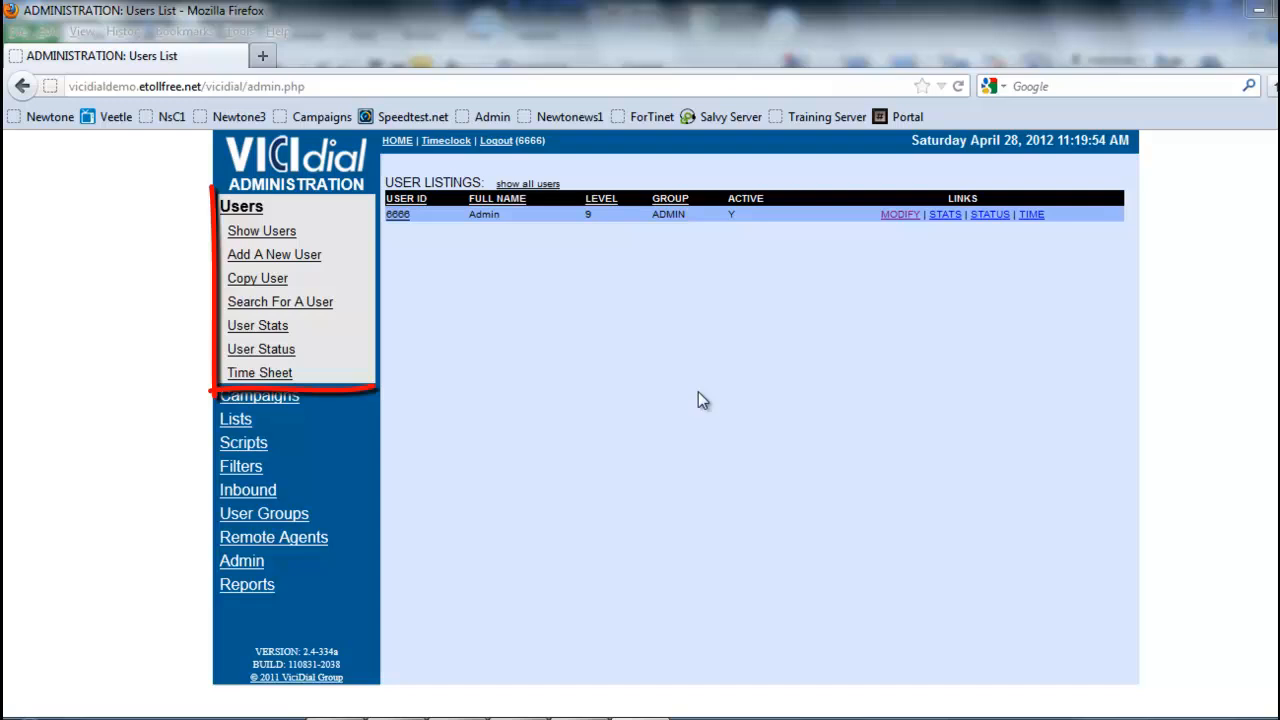
{"action": "mouse_move", "coordinate": [224, 250]}
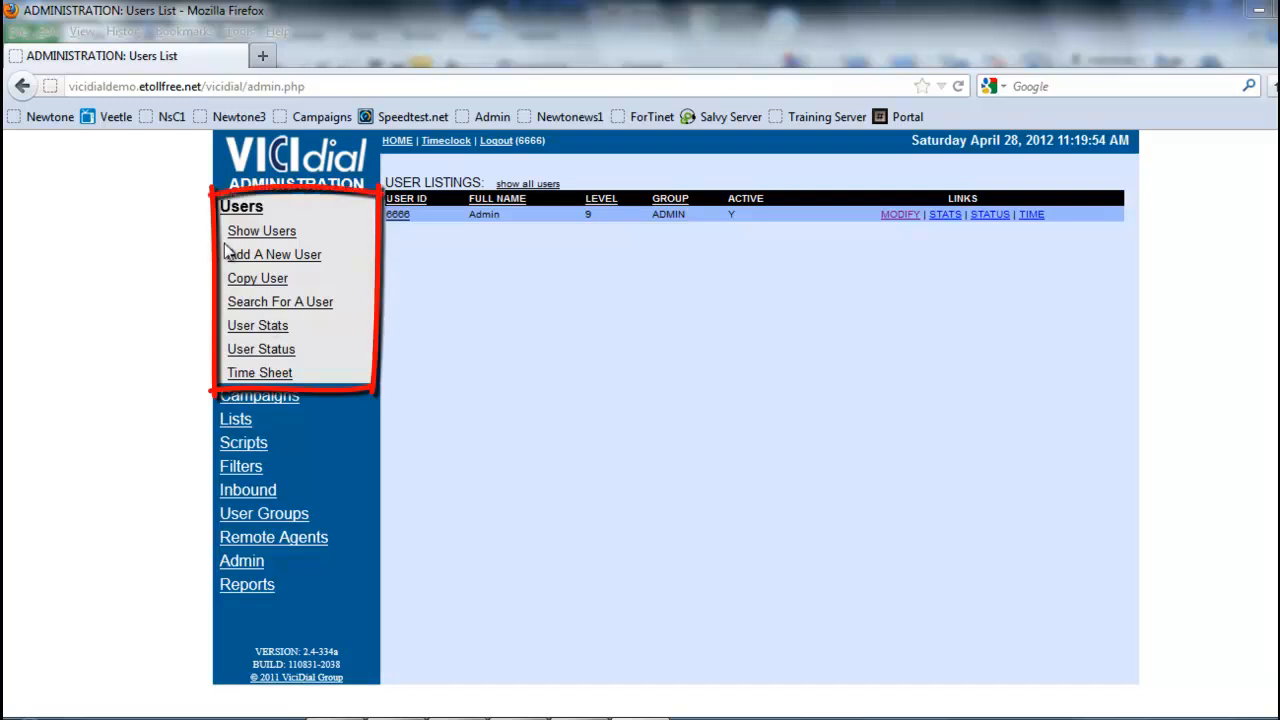
- Bring up the blank Add A New User form from the Users section
{"action": "left_click", "coordinate": [272, 254]}
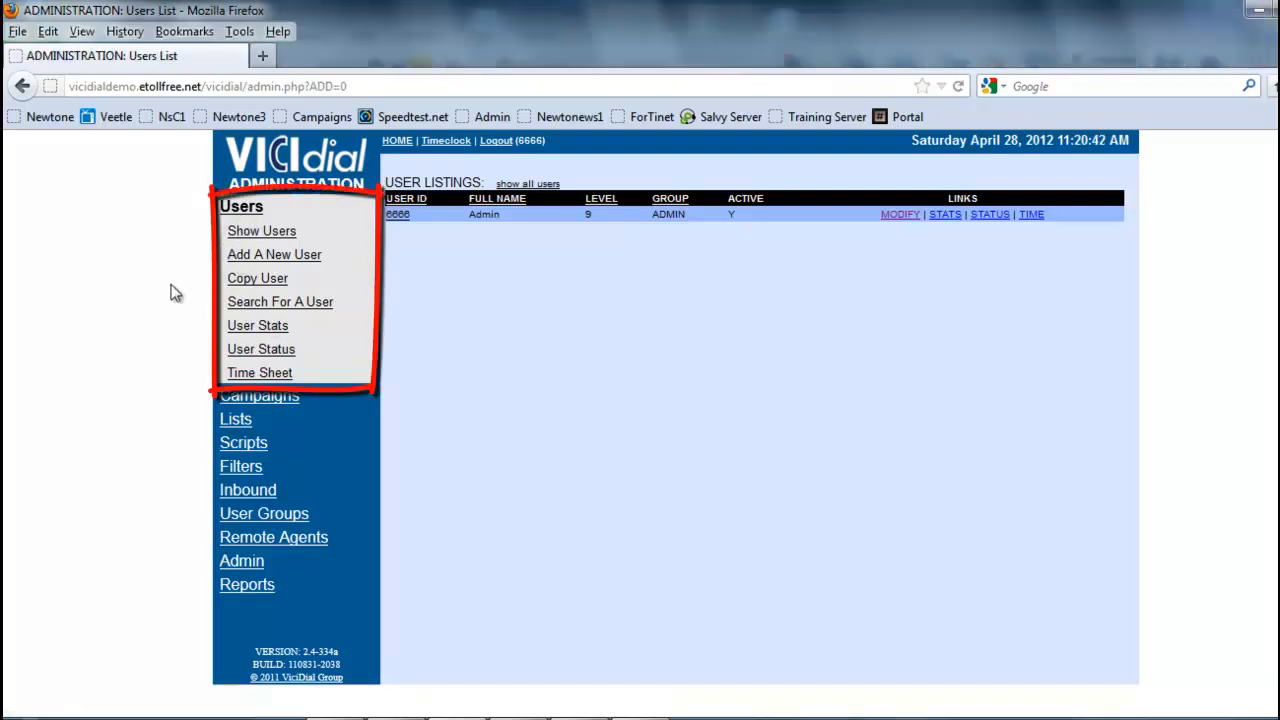
{"action": "left_click", "coordinate": [274, 254]}
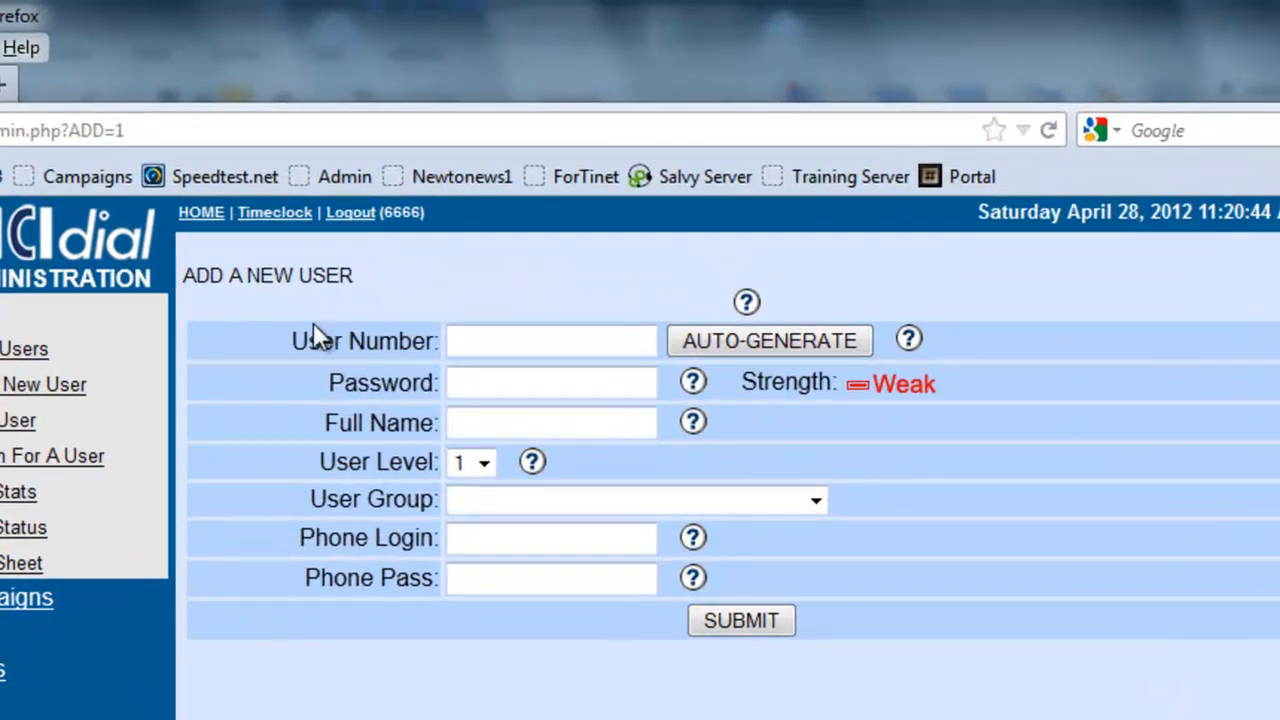
{"action": "left_click", "coordinate": [552, 340]}
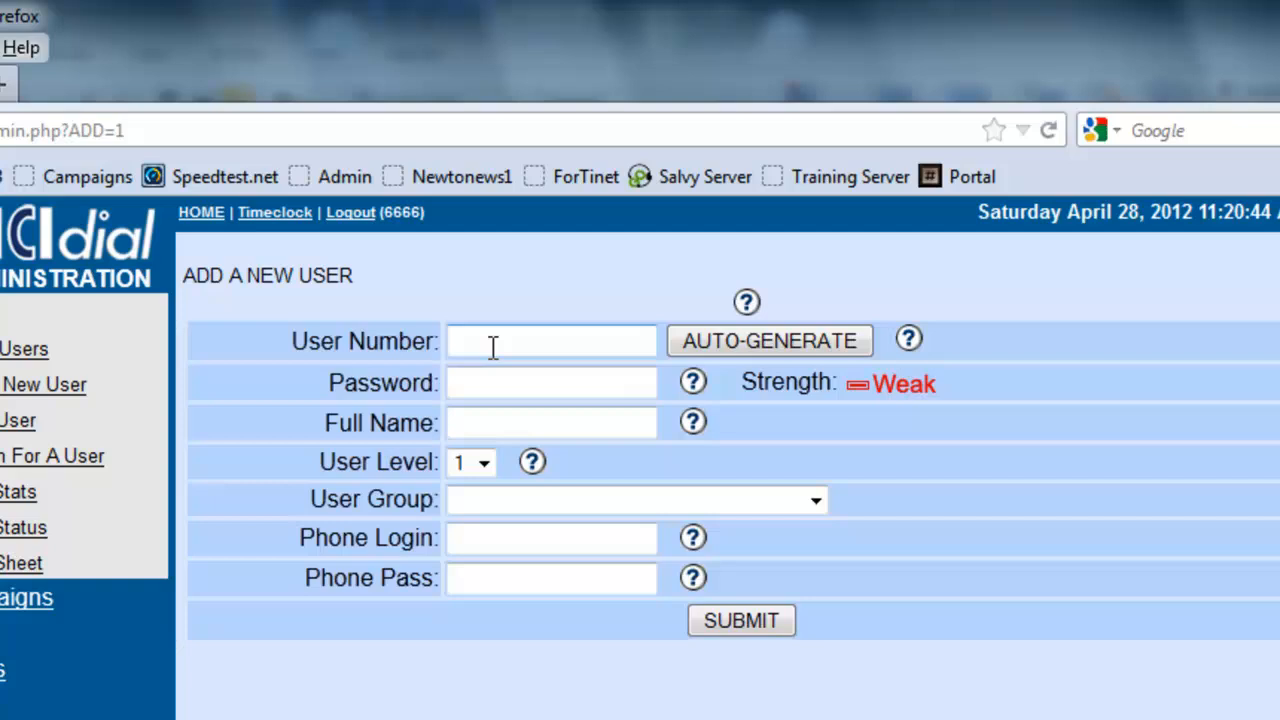
{"action": "left_click", "coordinate": [550, 340]}
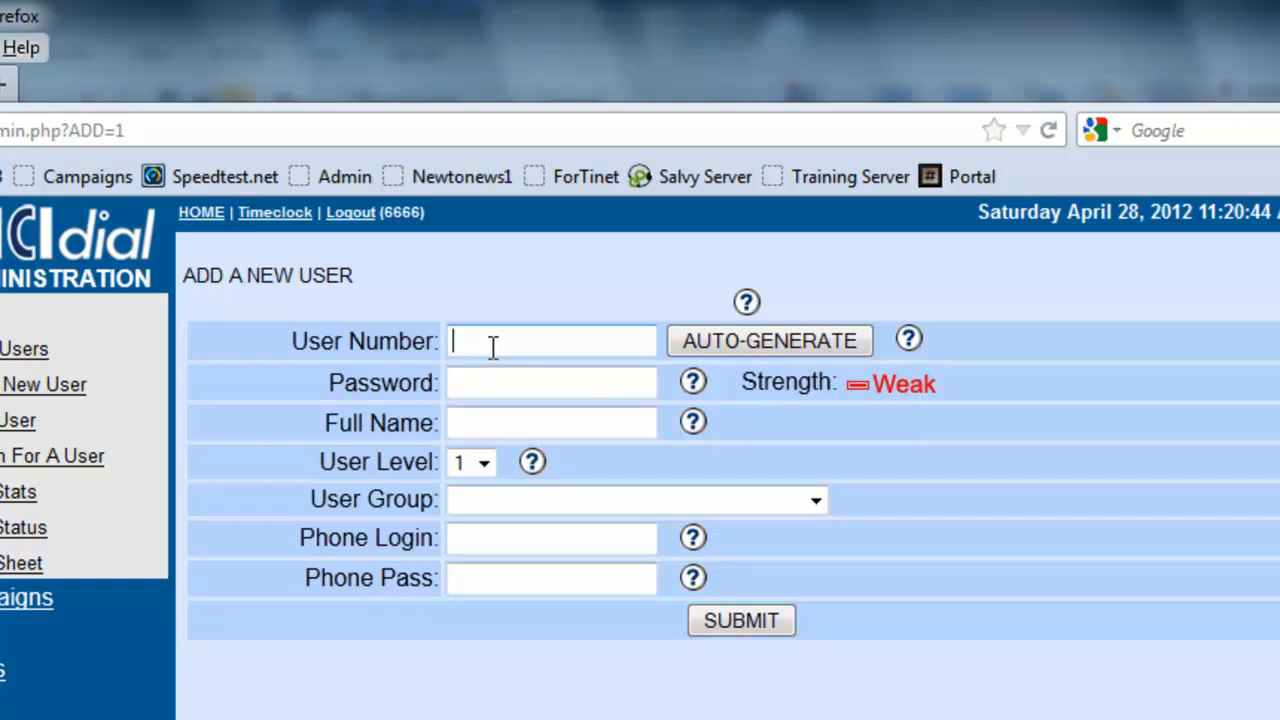
{"action": "type", "text": "6000"}
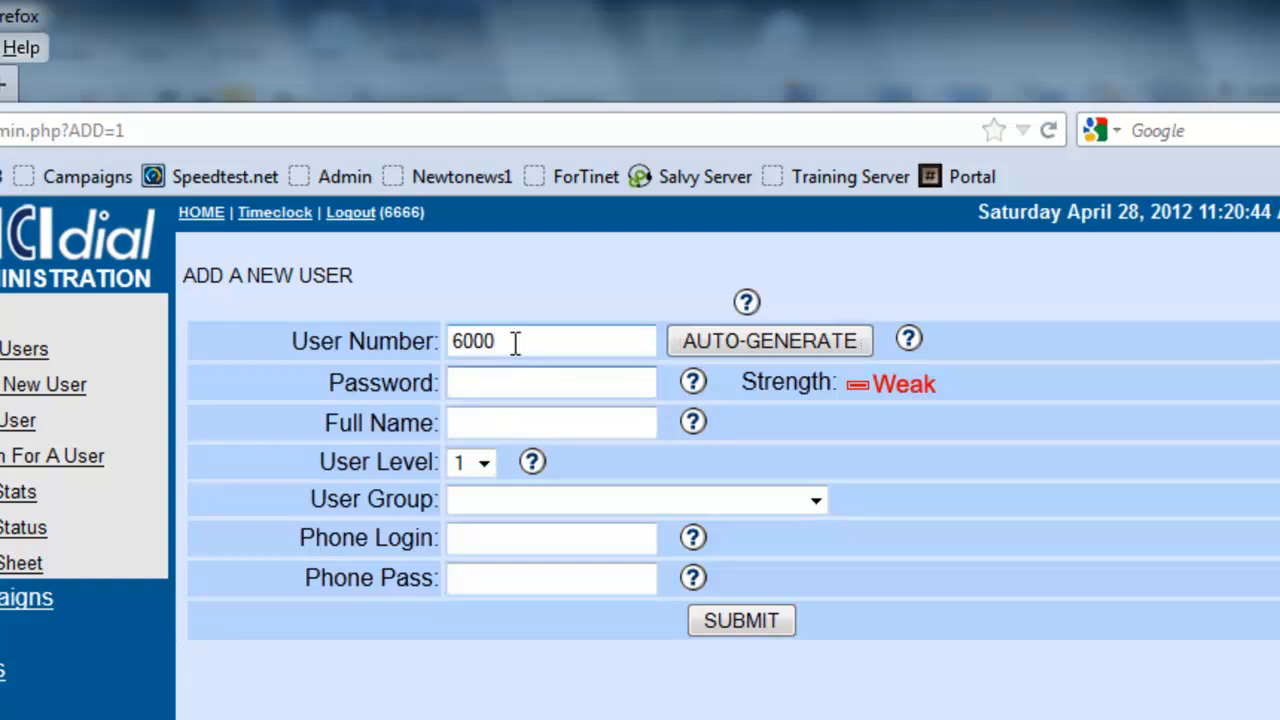
{"action": "type", "text": "Password"}
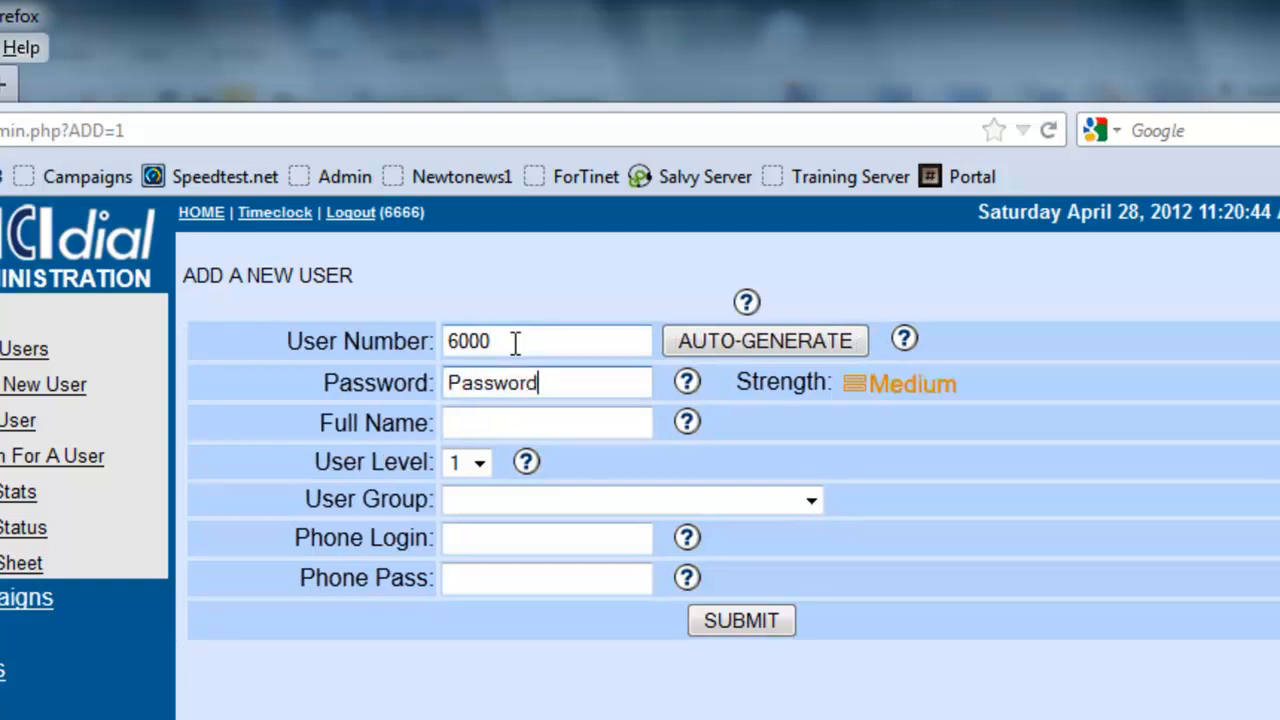
{"action": "left_click", "coordinate": [548, 420]}
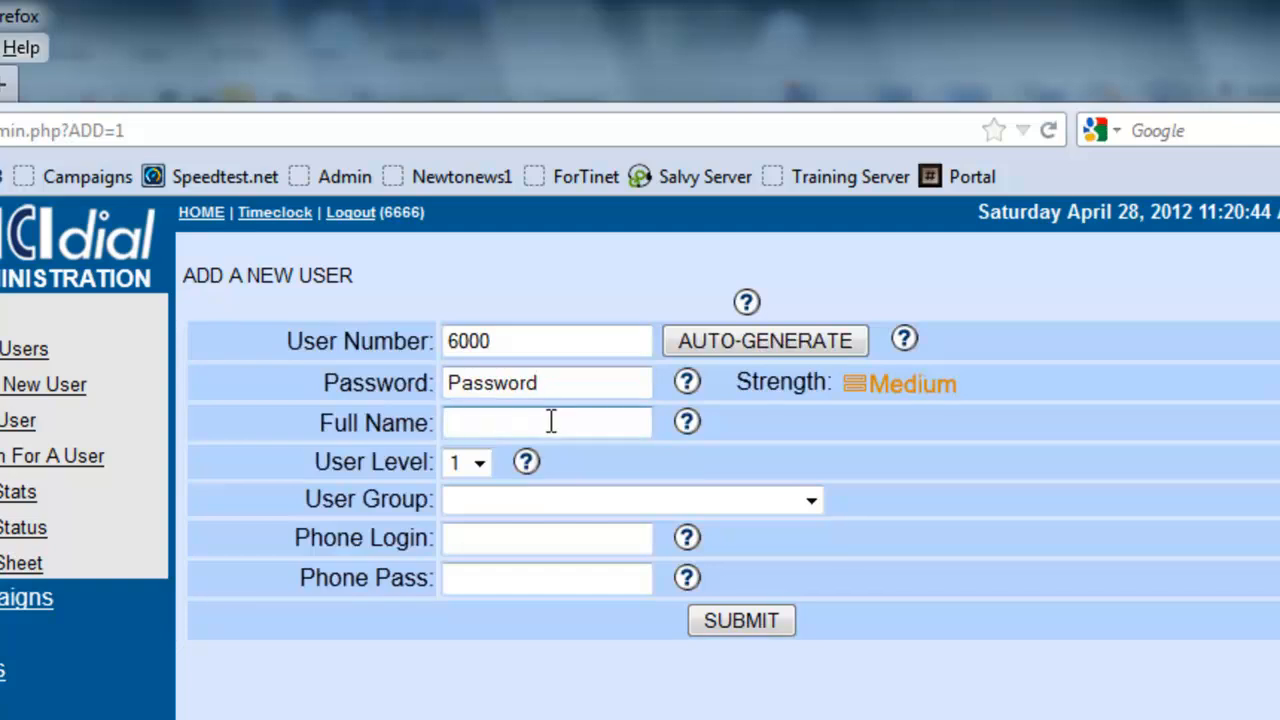
{"action": "type", "text": "Test A"}
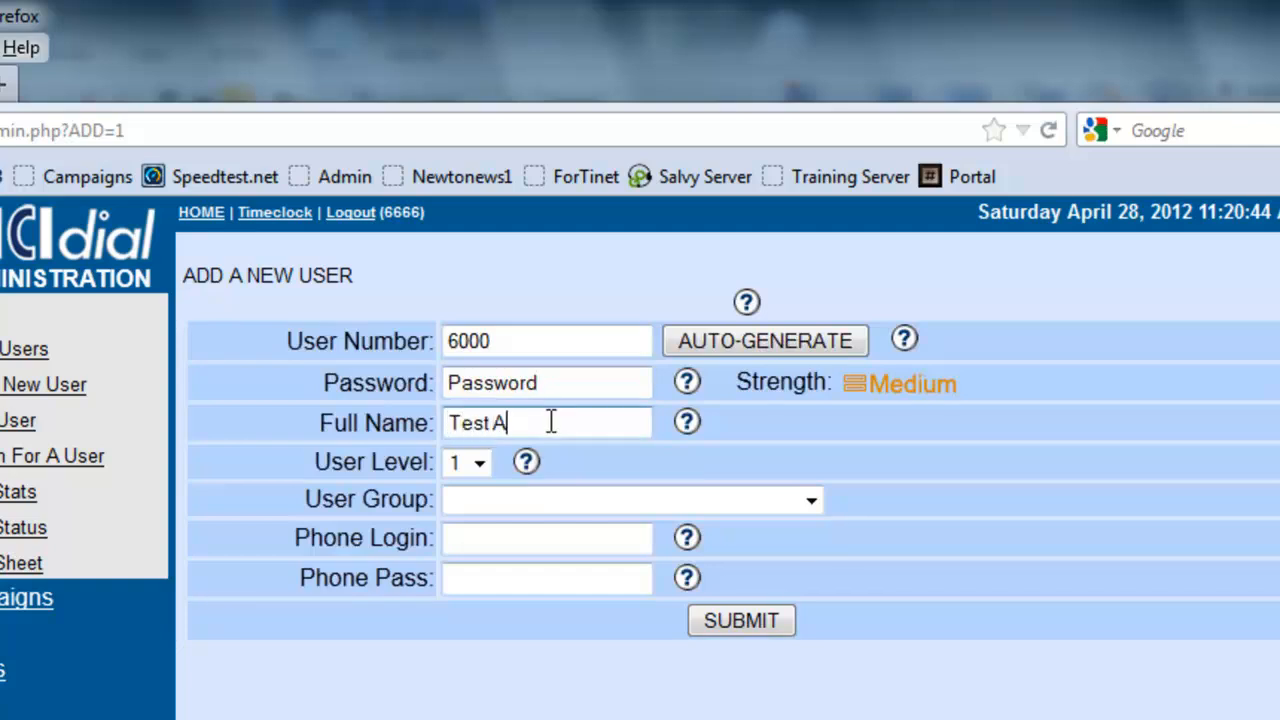
{"action": "type", "text": "gent"}
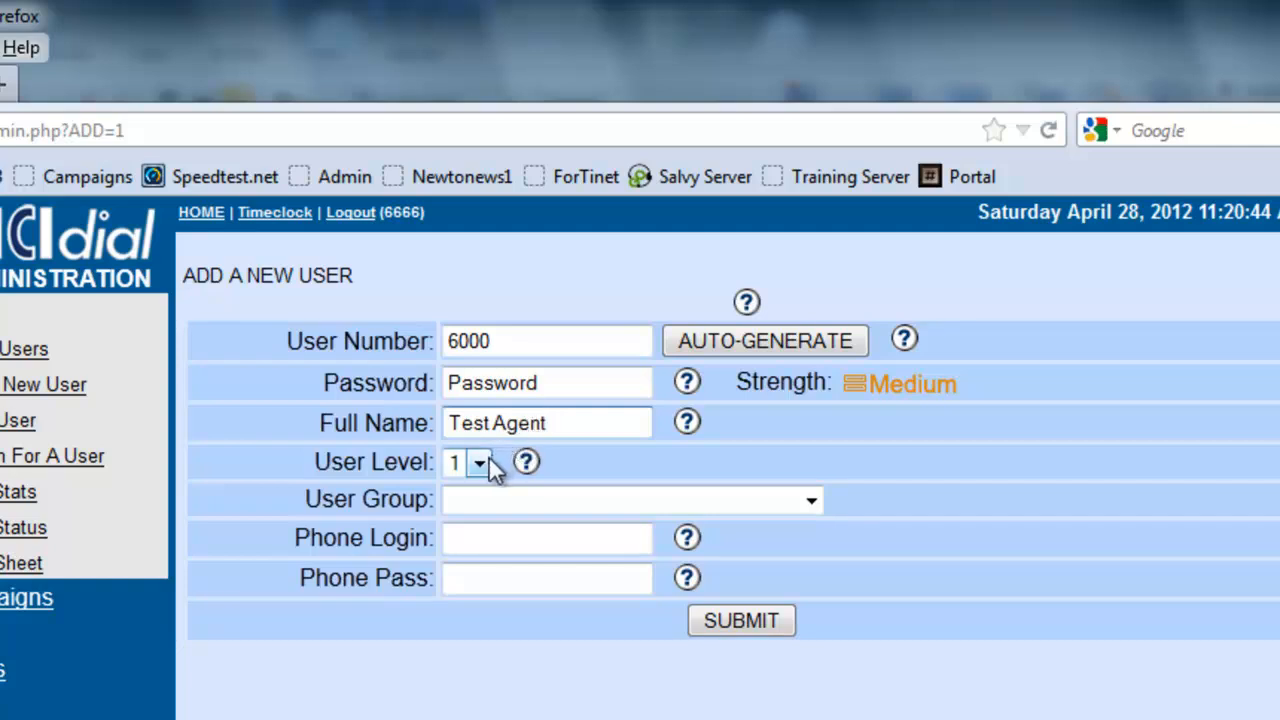
{"action": "left_click", "coordinate": [466, 460]}
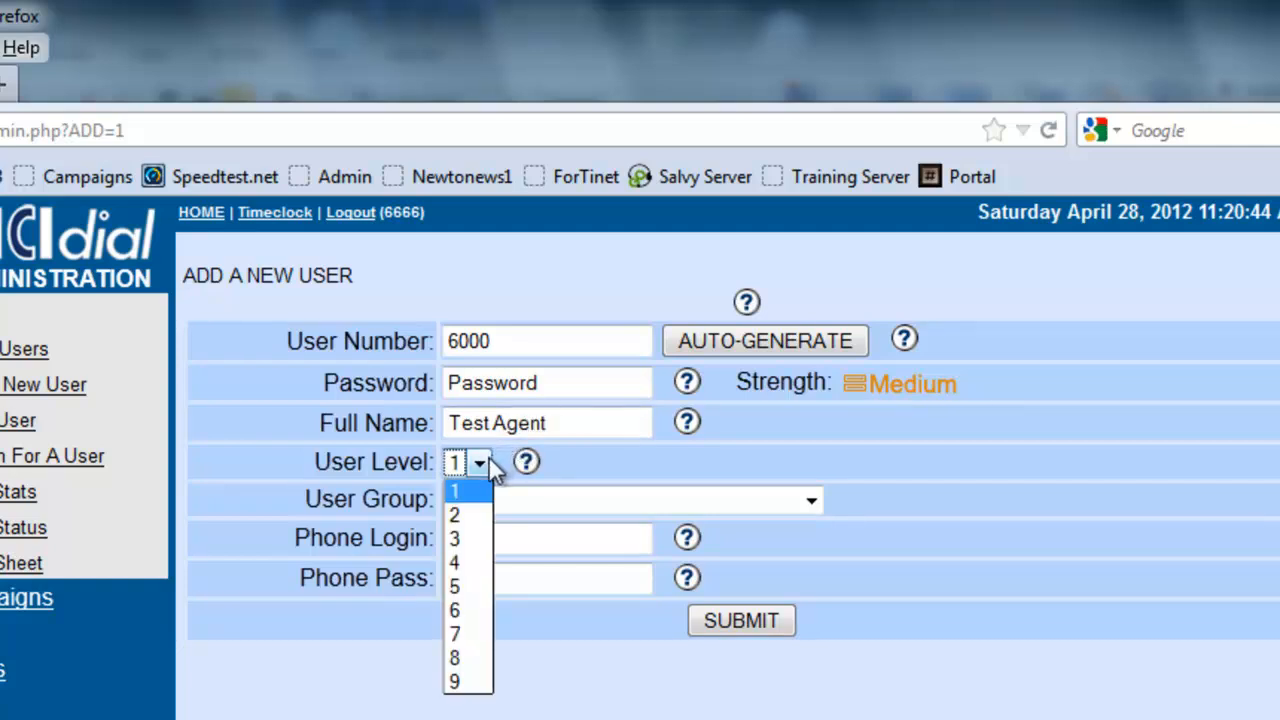
{"action": "mouse_move", "coordinate": [484, 486]}
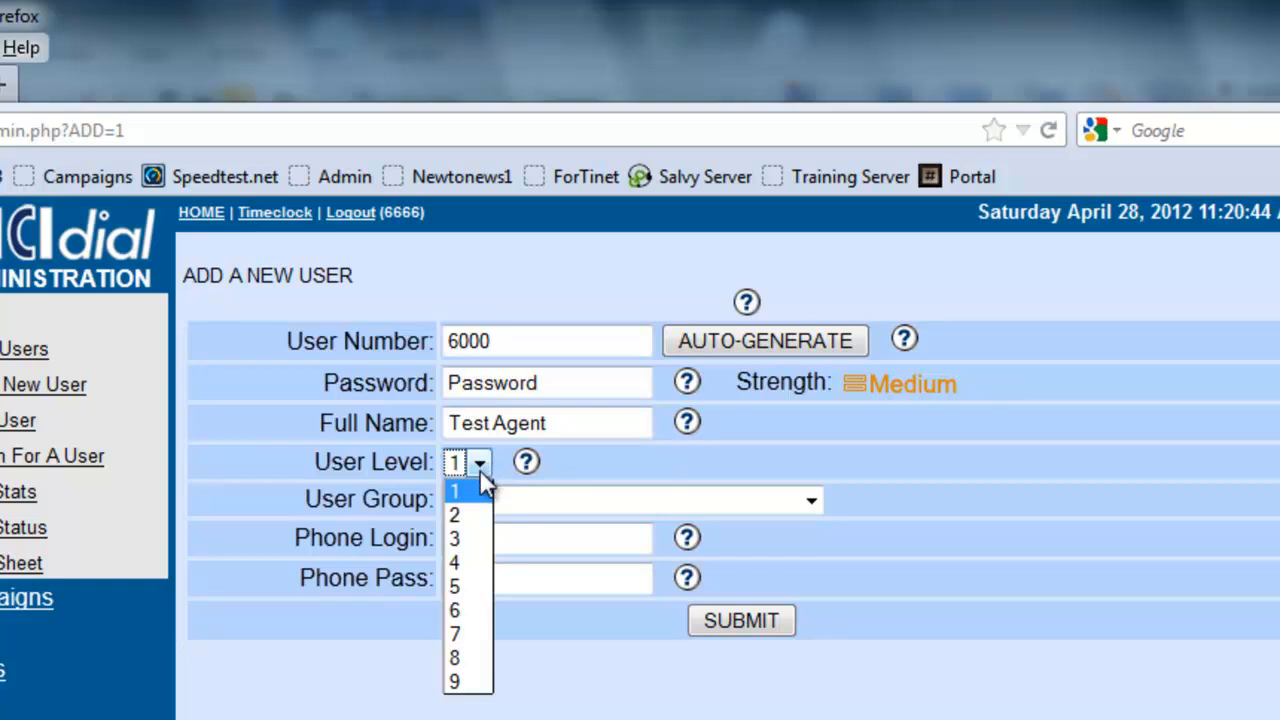
{"action": "mouse_move", "coordinate": [484, 512]}
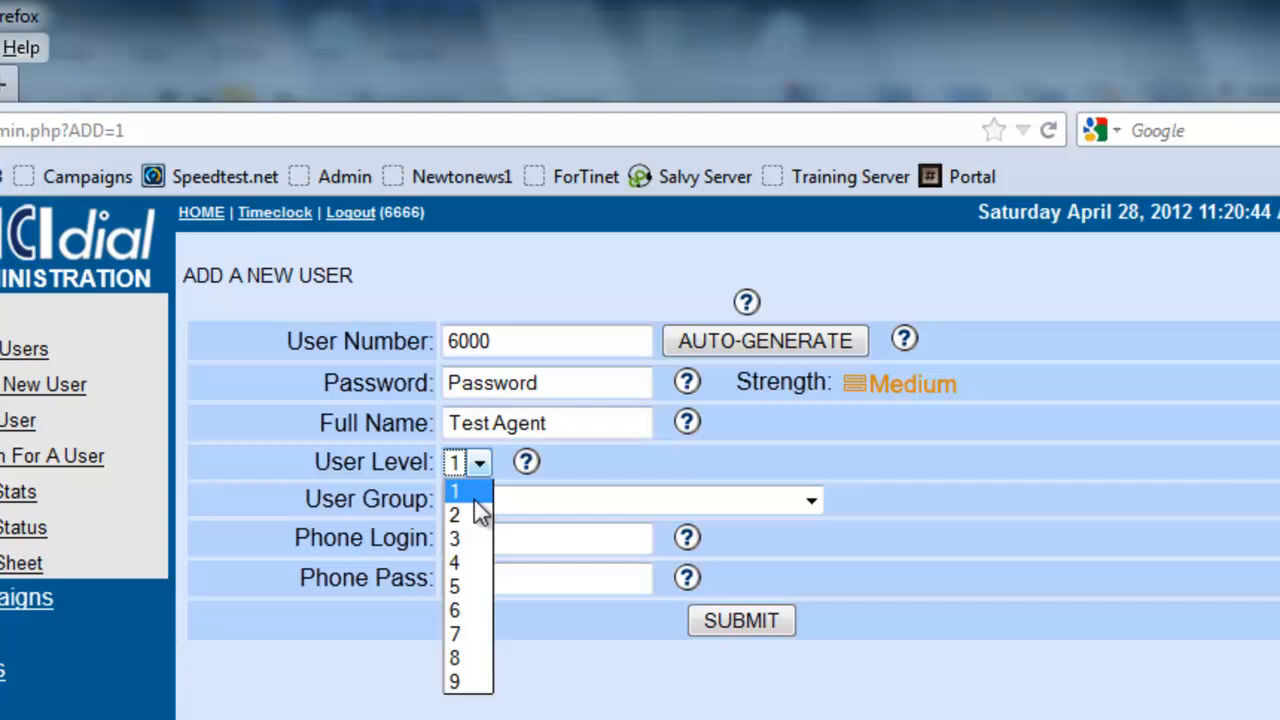
{"action": "mouse_move", "coordinate": [464, 684]}
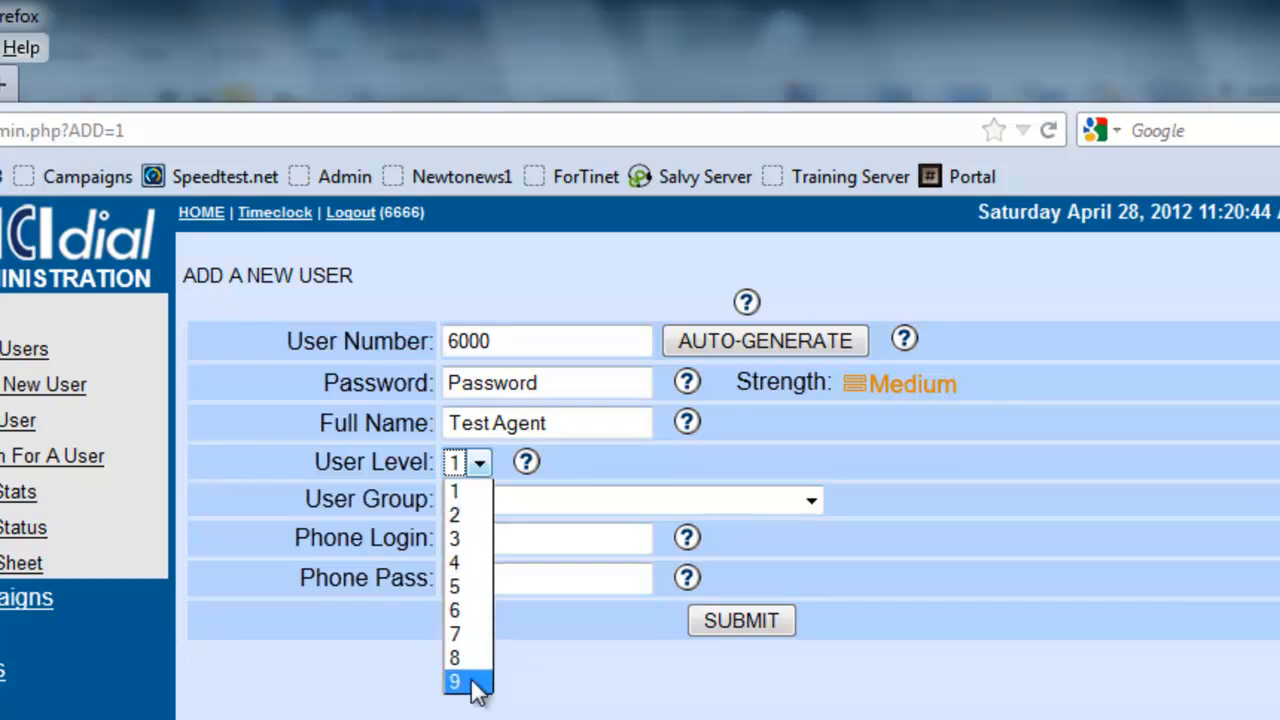
{"action": "mouse_move", "coordinate": [460, 538]}
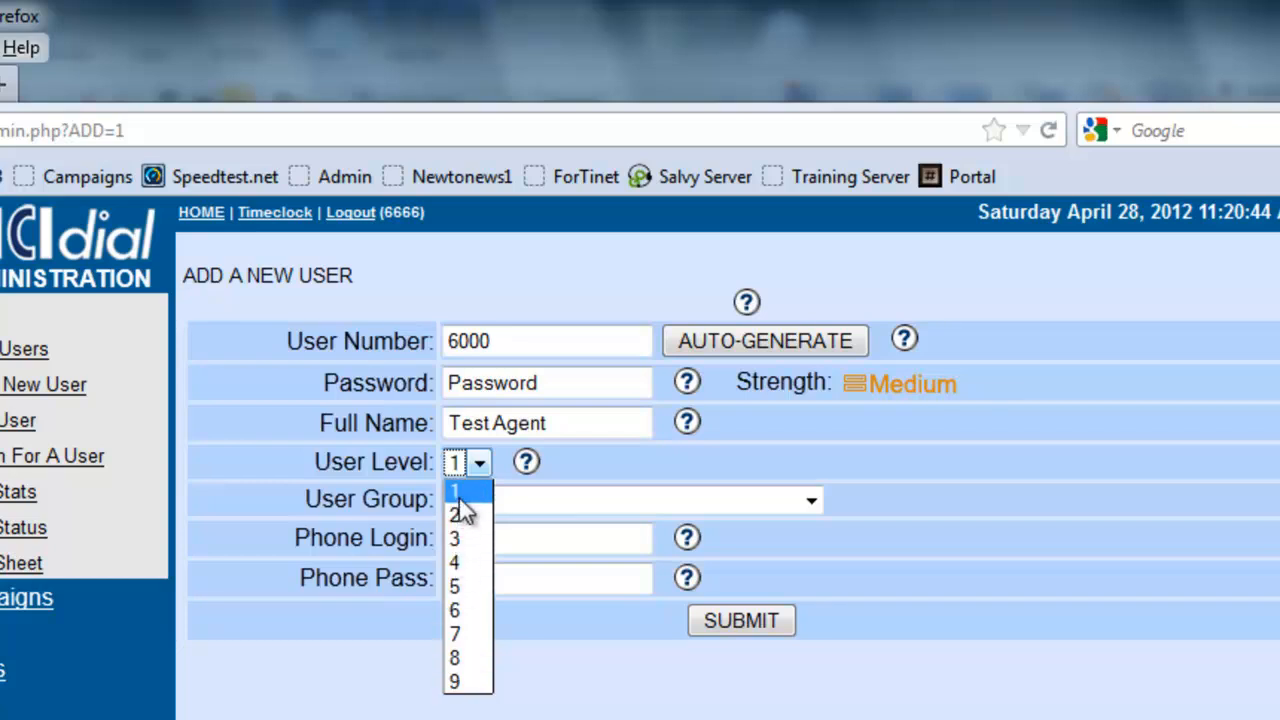
{"action": "mouse_move", "coordinate": [454, 680]}
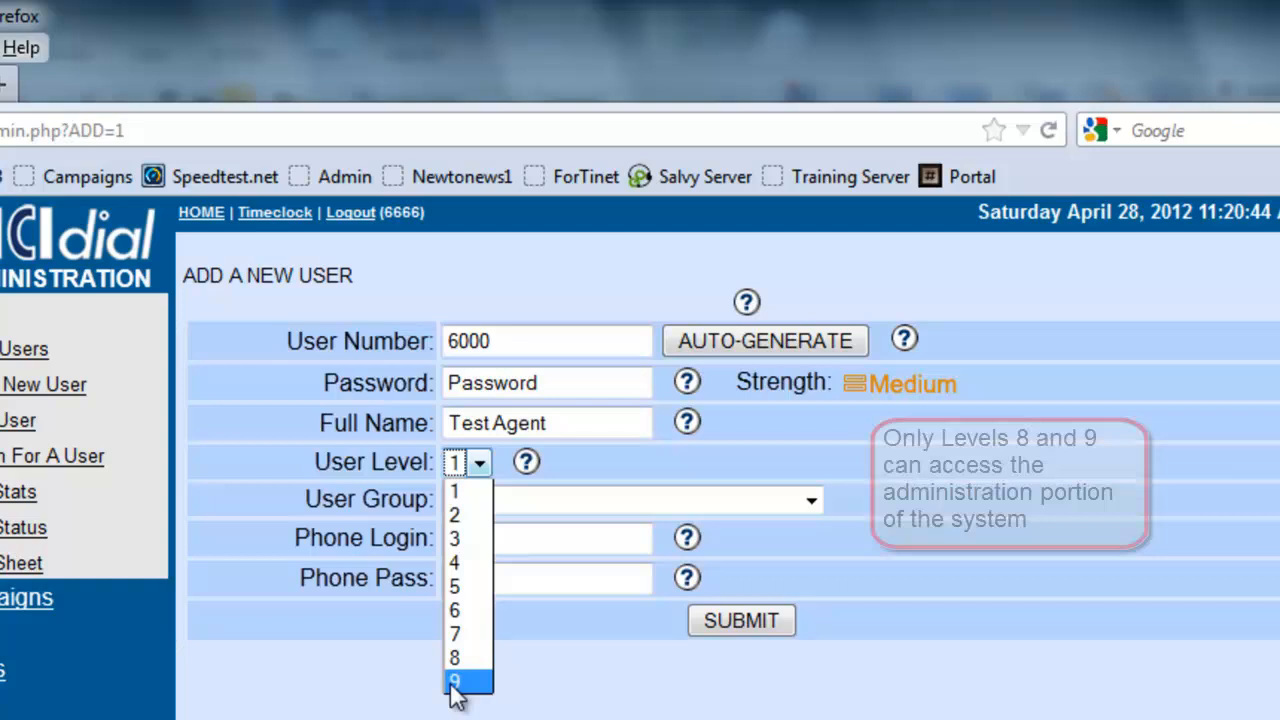
{"action": "mouse_move", "coordinate": [456, 658]}
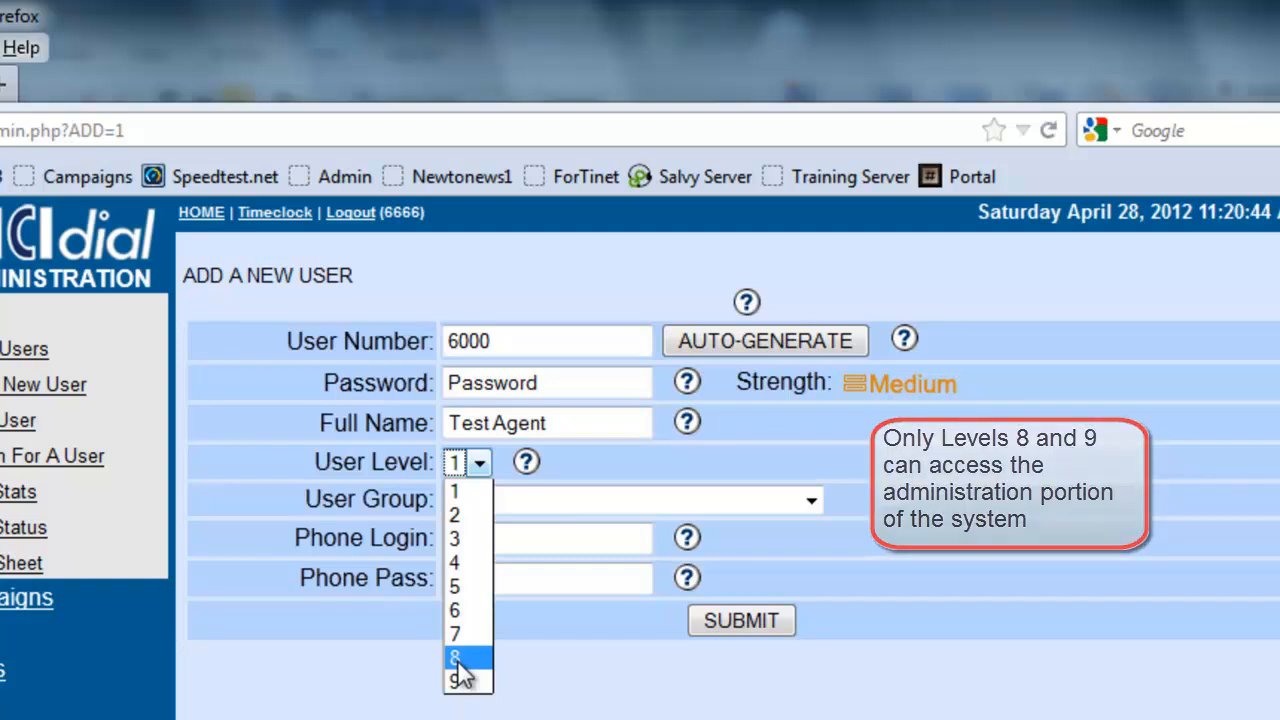
{"action": "mouse_move", "coordinate": [412, 572]}
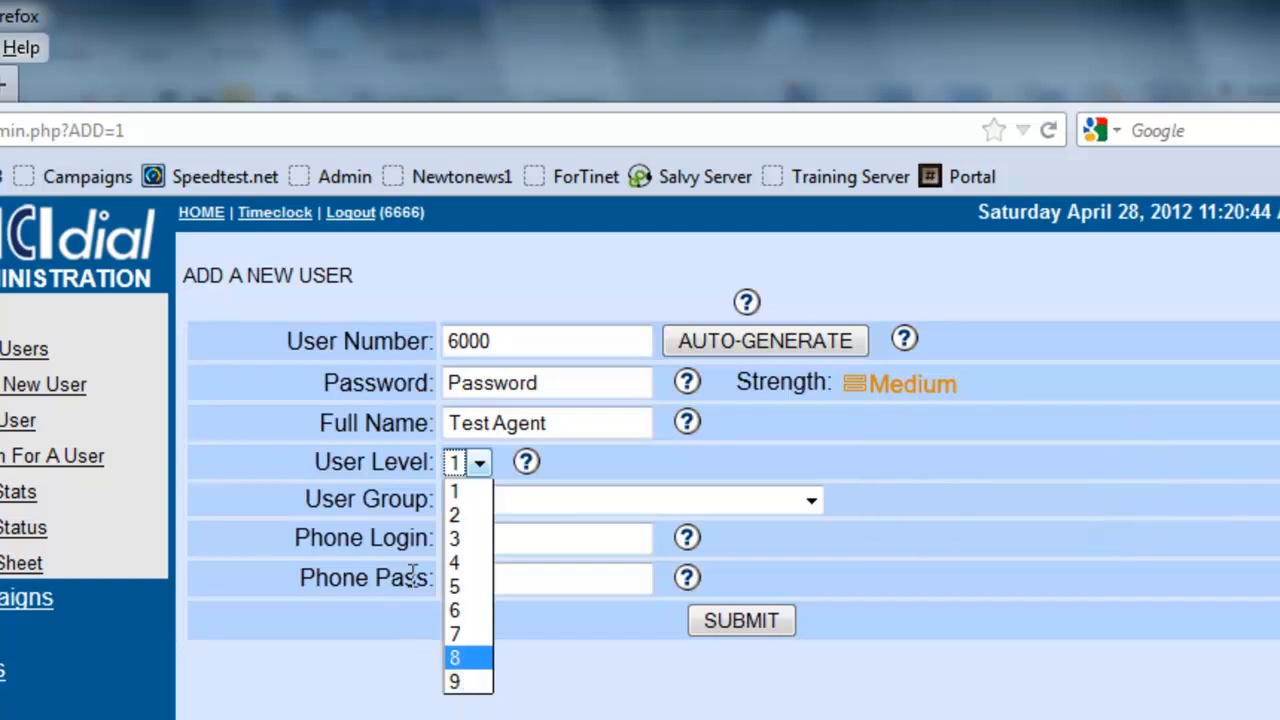
{"action": "left_click", "coordinate": [454, 490]}
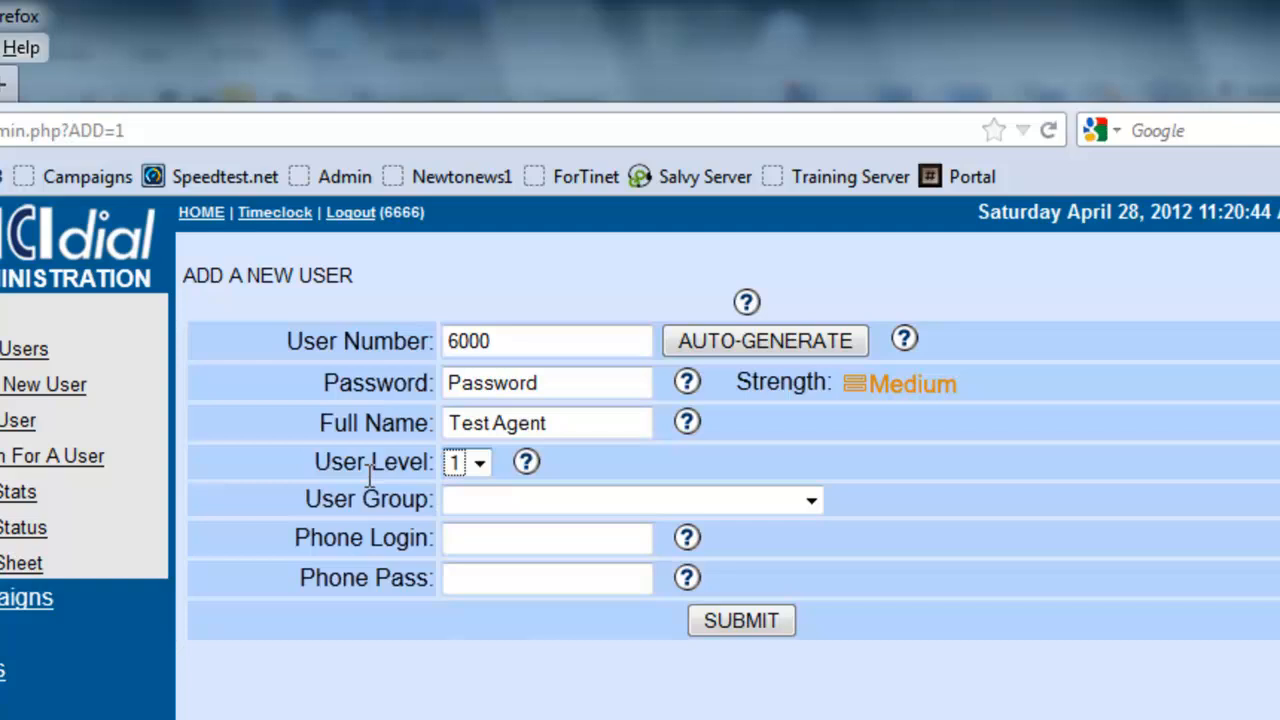
{"action": "left_click", "coordinate": [810, 500]}
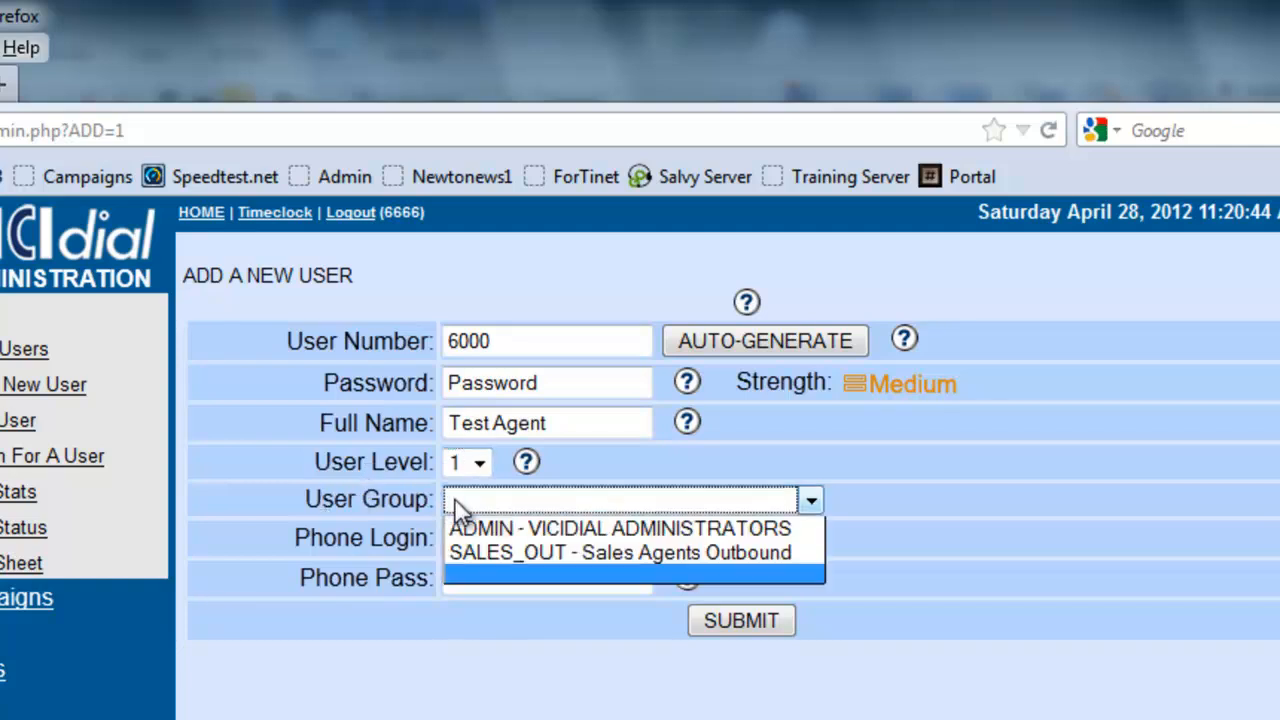
{"action": "mouse_move", "coordinate": [490, 552]}
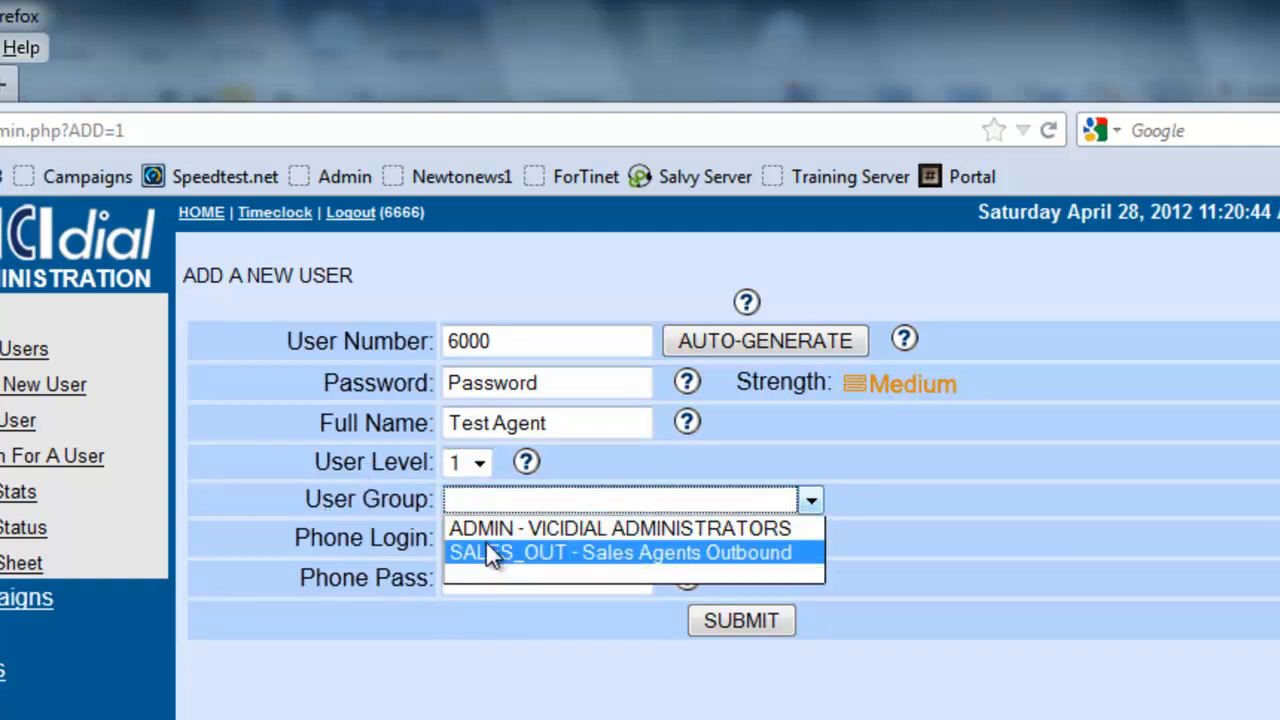
{"action": "left_click", "coordinate": [624, 552]}
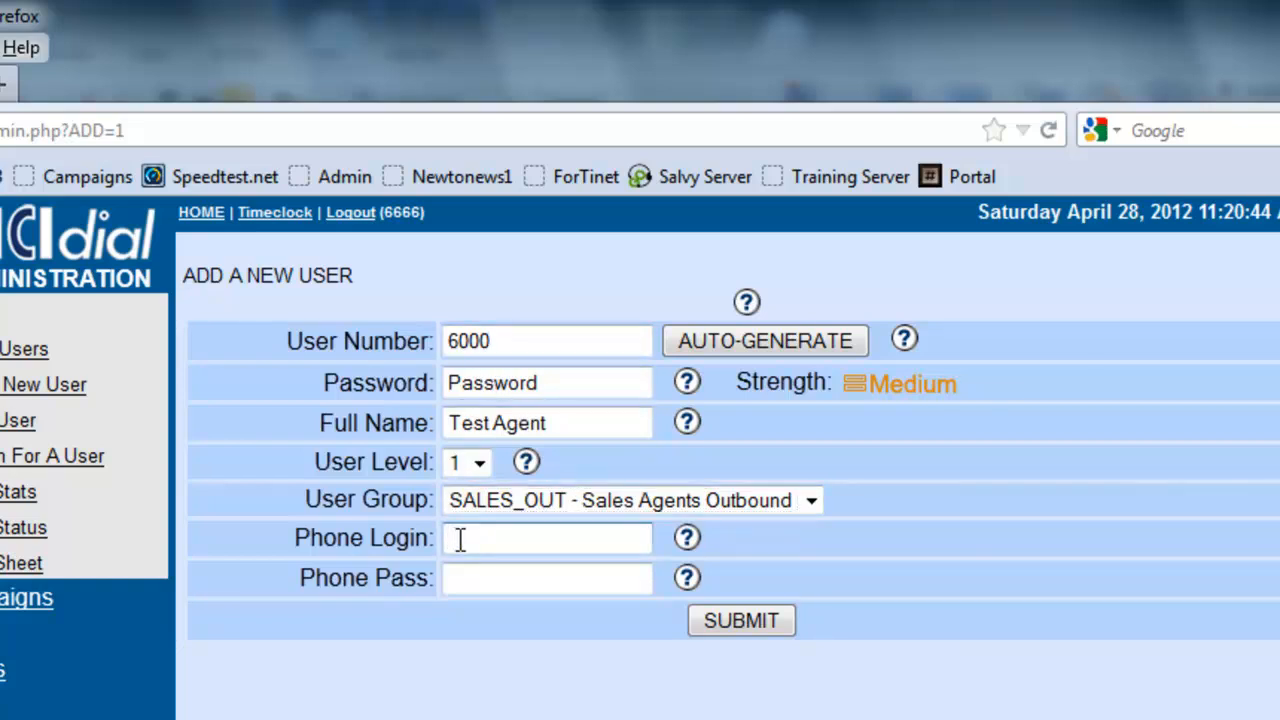
{"action": "type", "text": "6000"}
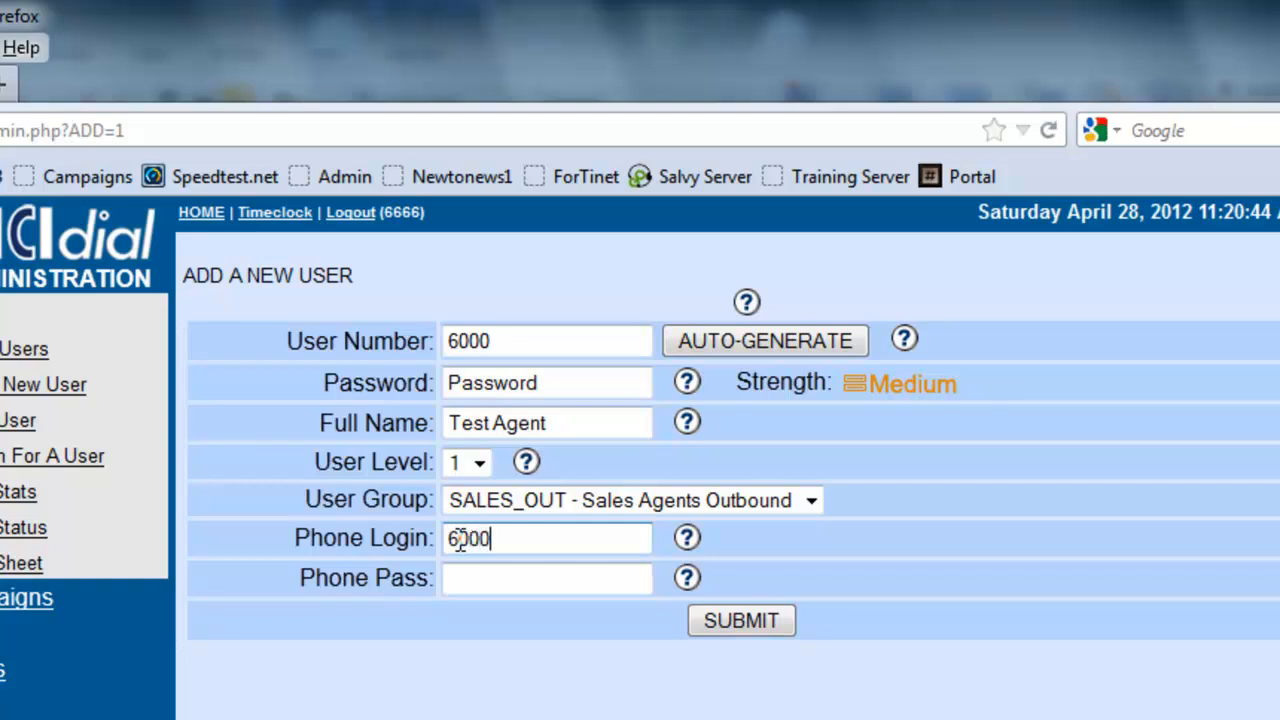
{"action": "left_click", "coordinate": [548, 578]}
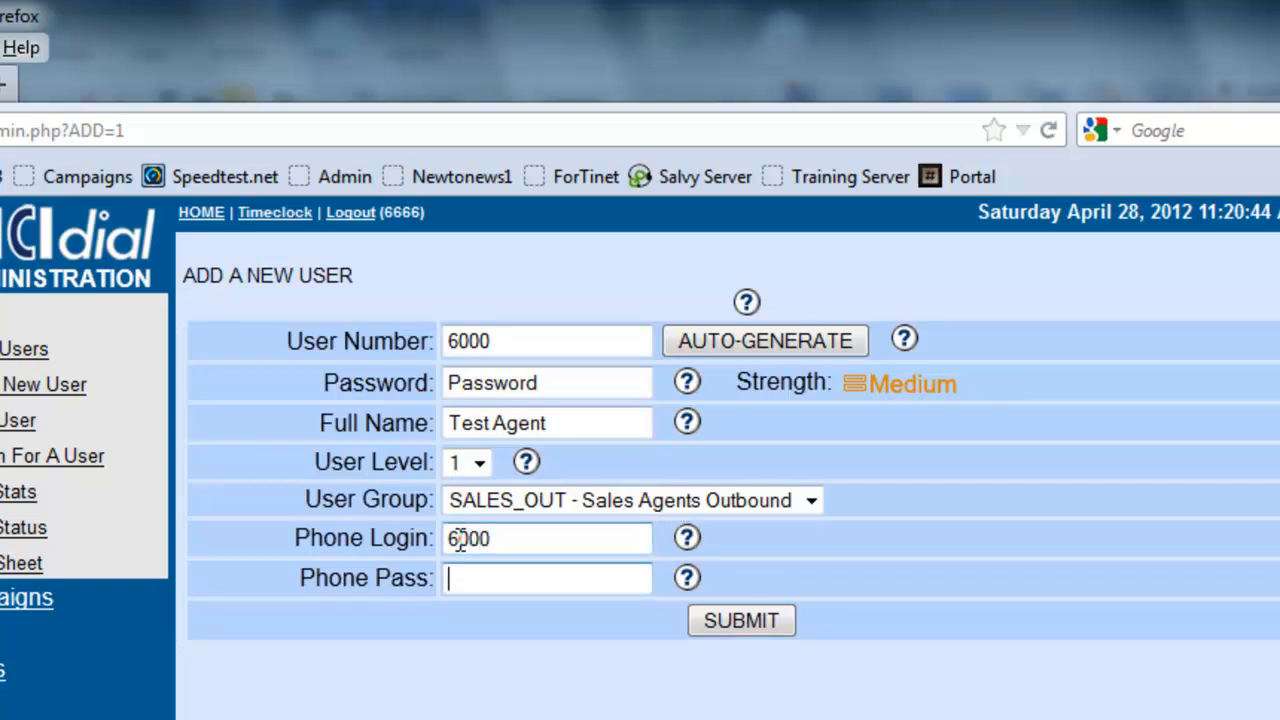
{"action": "type", "text": "Pass"}
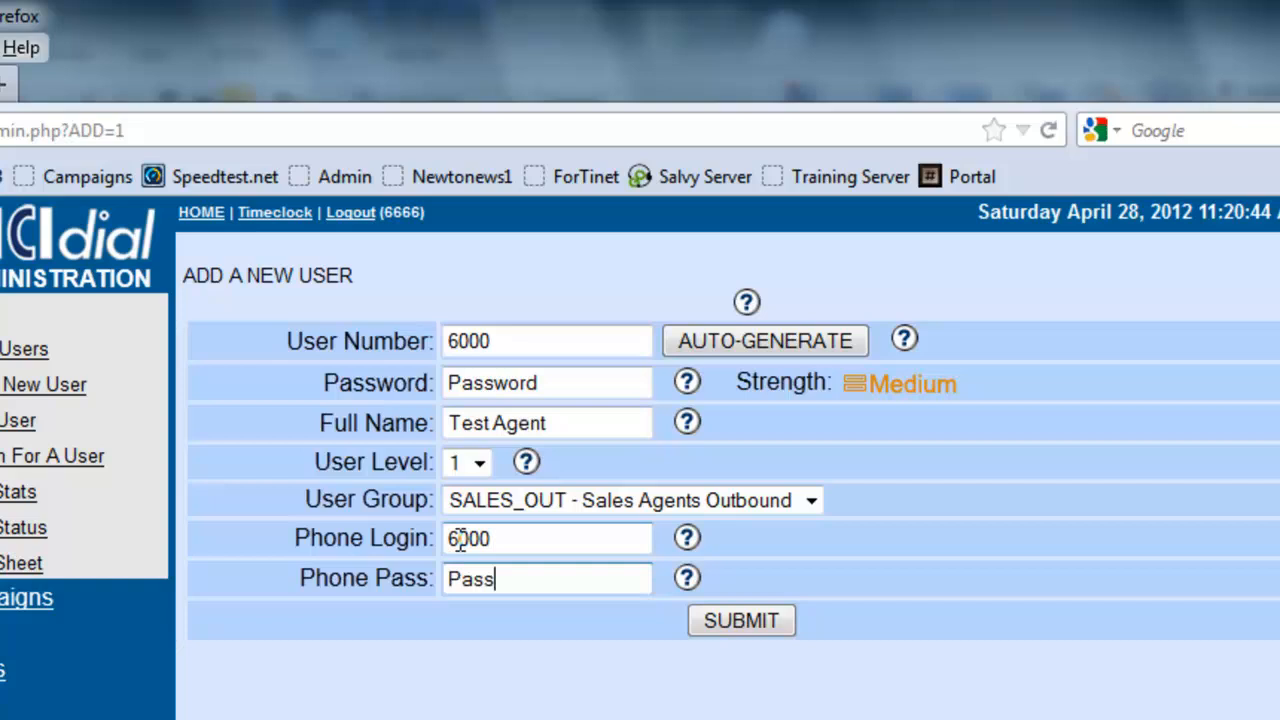
{"action": "type", "text": "word"}
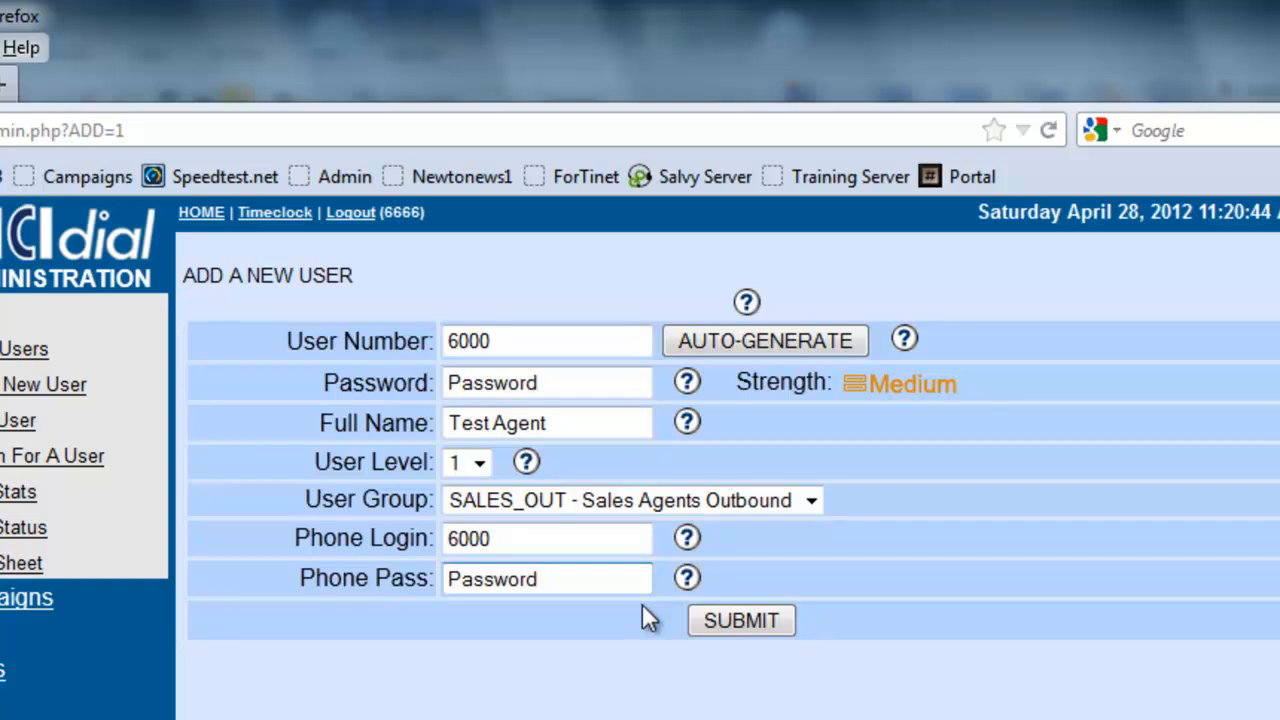
{"action": "mouse_move", "coordinate": [820, 644]}
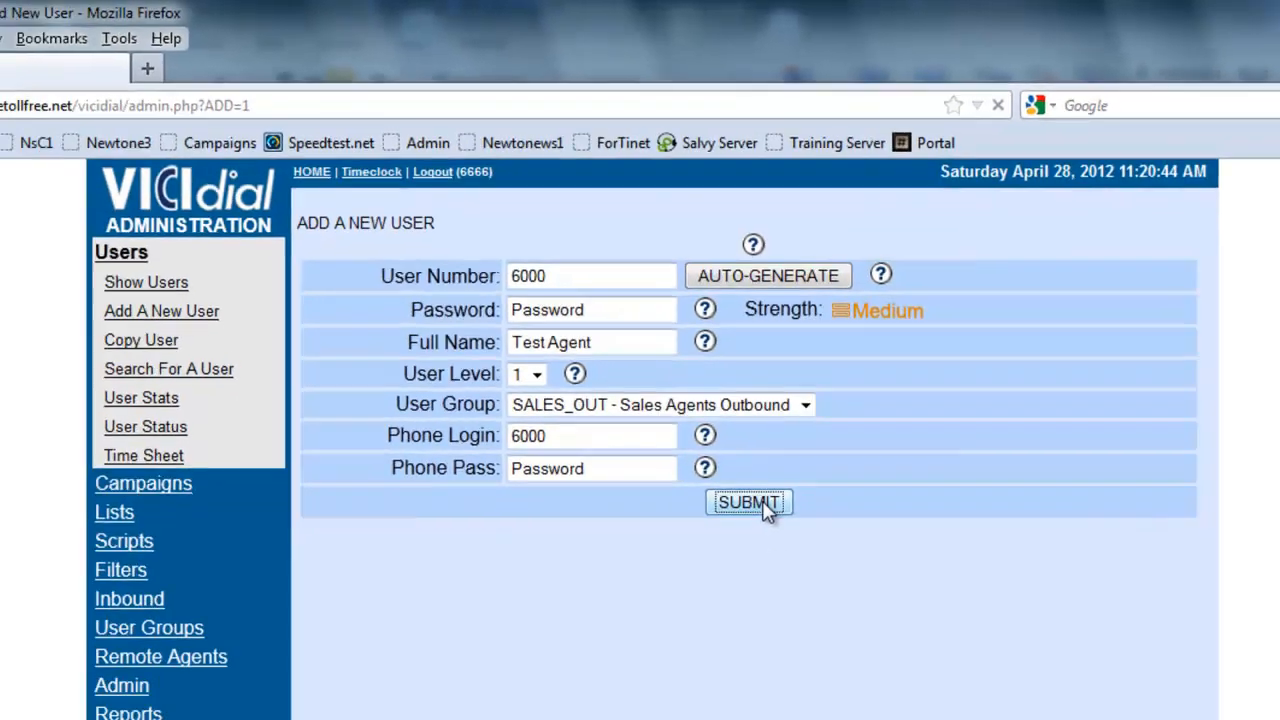
- Submit new user 6000 and move down to the Agent Interface Options
{"action": "left_click", "coordinate": [748, 502]}
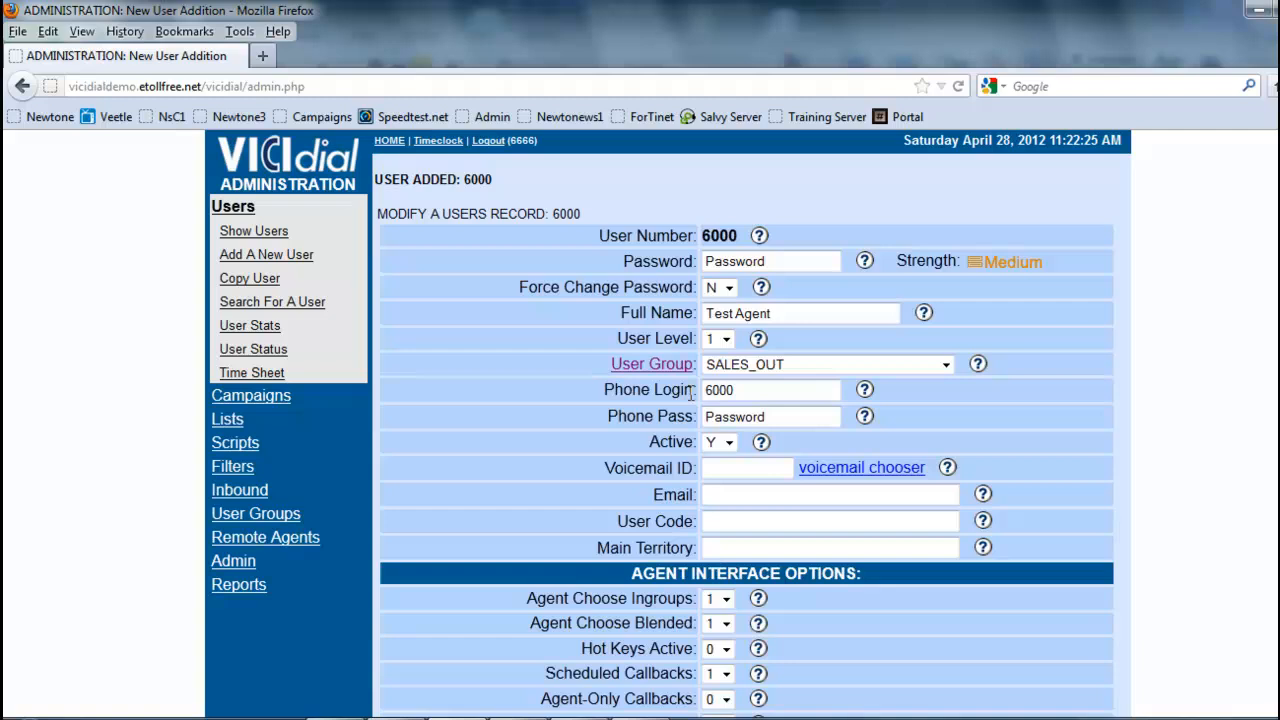
{"action": "scroll", "scroll_direction": "down", "scroll_amount": 3}
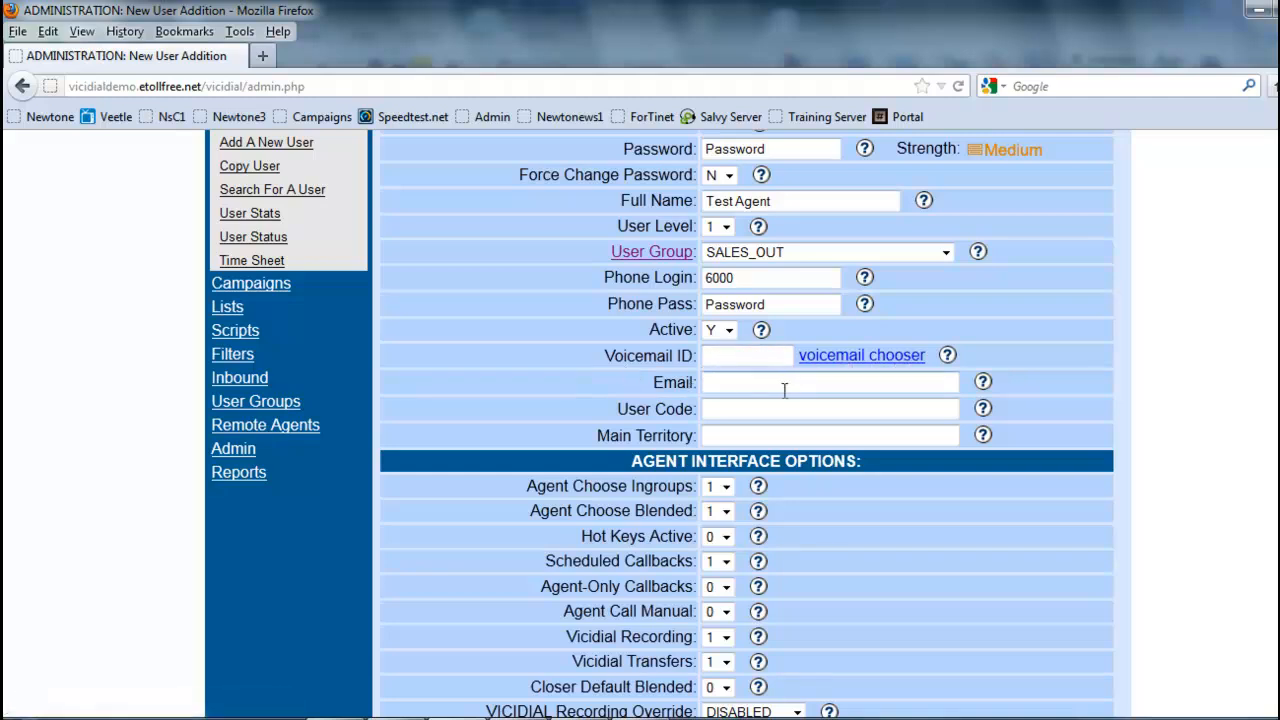
{"action": "scroll", "scroll_direction": "down", "scroll_amount": 3}
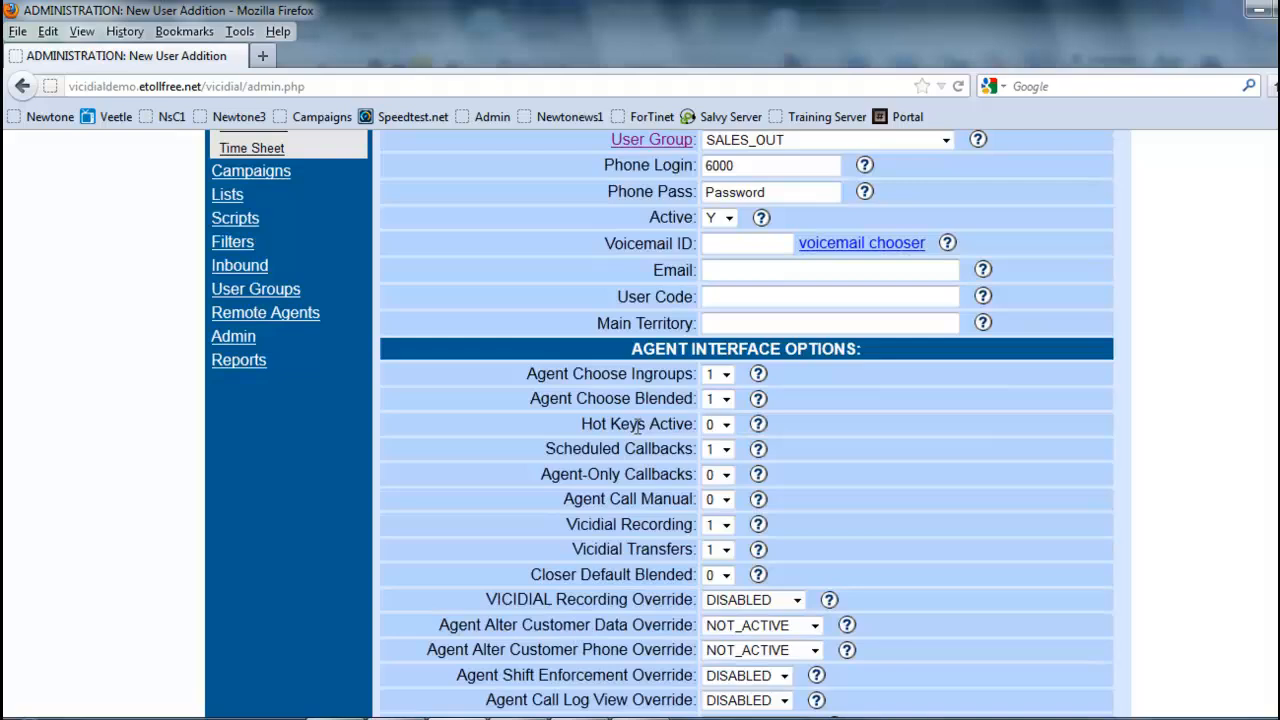
{"action": "scroll", "scroll_direction": "down", "scroll_amount": 3}
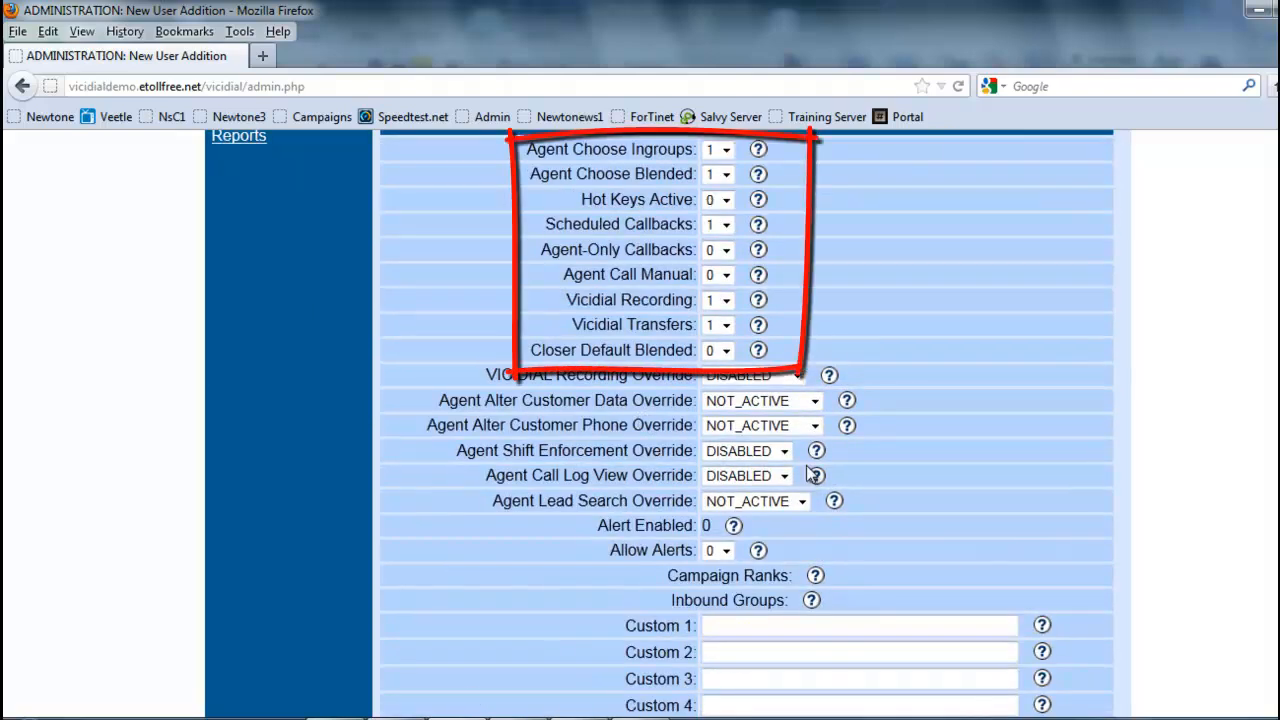
{"action": "mouse_move", "coordinate": [664, 204]}
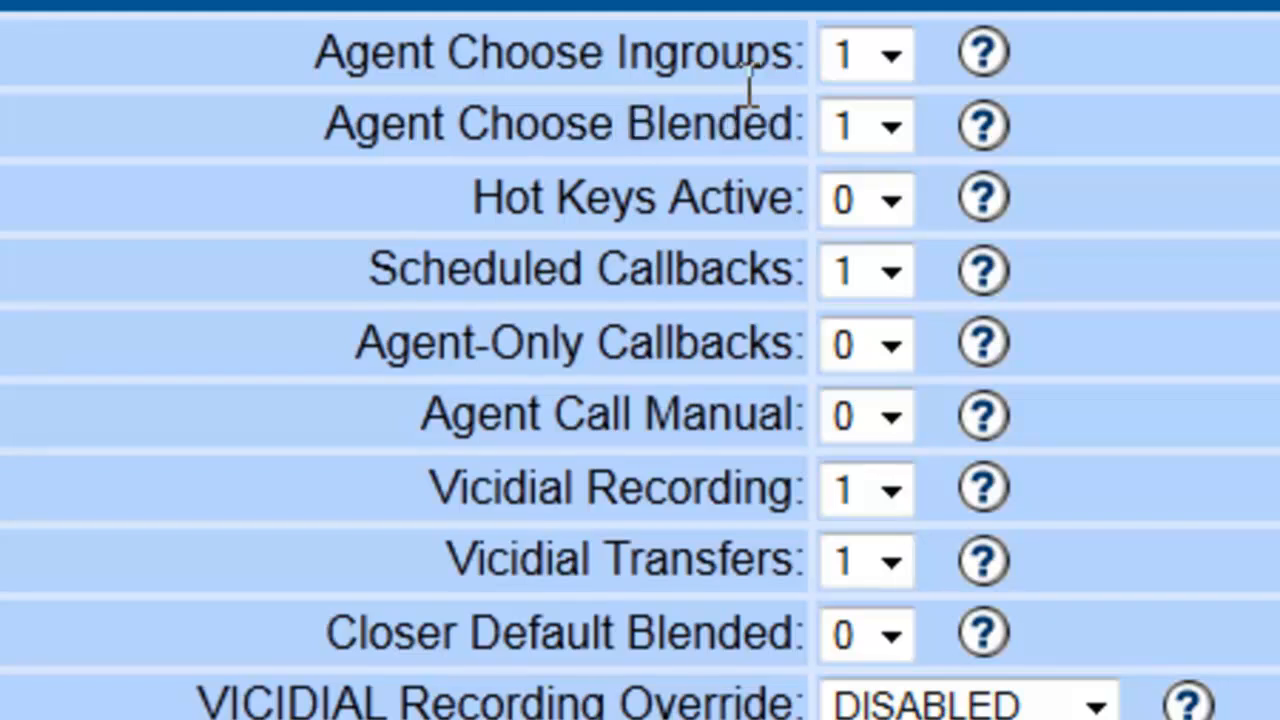
{"action": "mouse_move", "coordinate": [616, 64]}
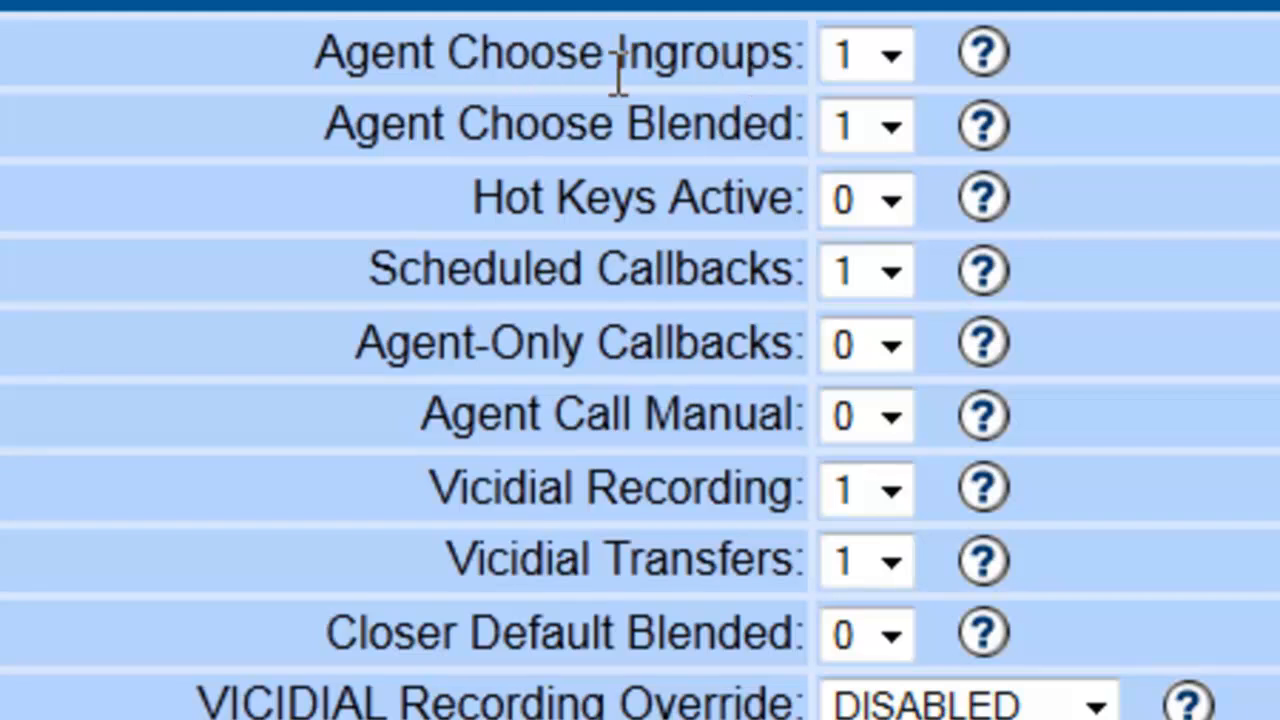
- Set Agent Choose Ingroups and Blended to 0, Agent-Only Callbacks and Call Manual to 1
{"action": "left_click", "coordinate": [864, 52]}
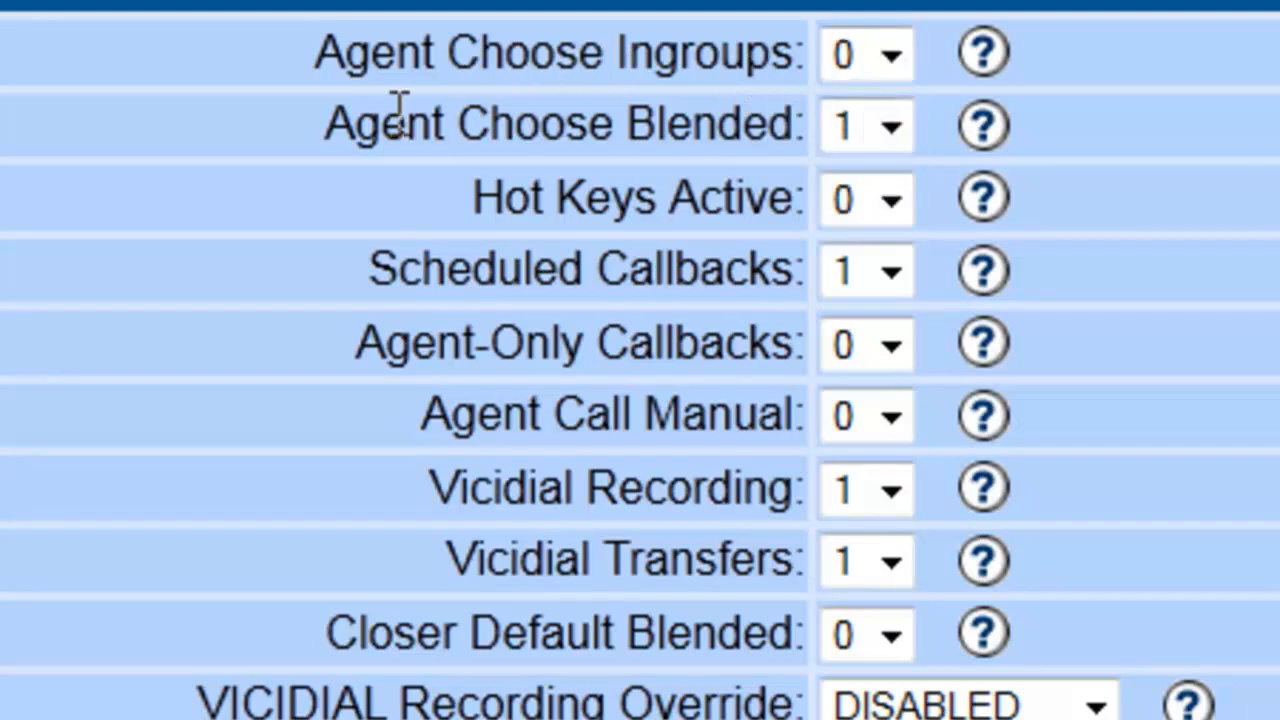
{"action": "left_click", "coordinate": [866, 124]}
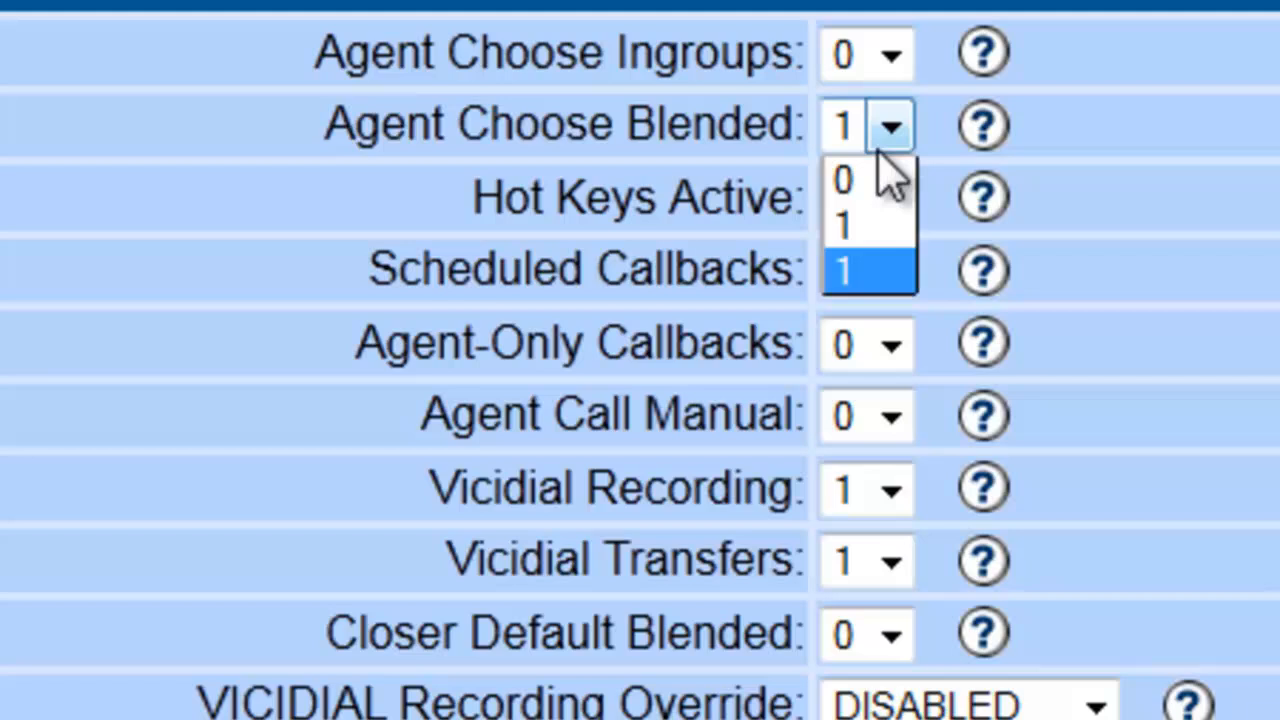
{"action": "left_click", "coordinate": [844, 178]}
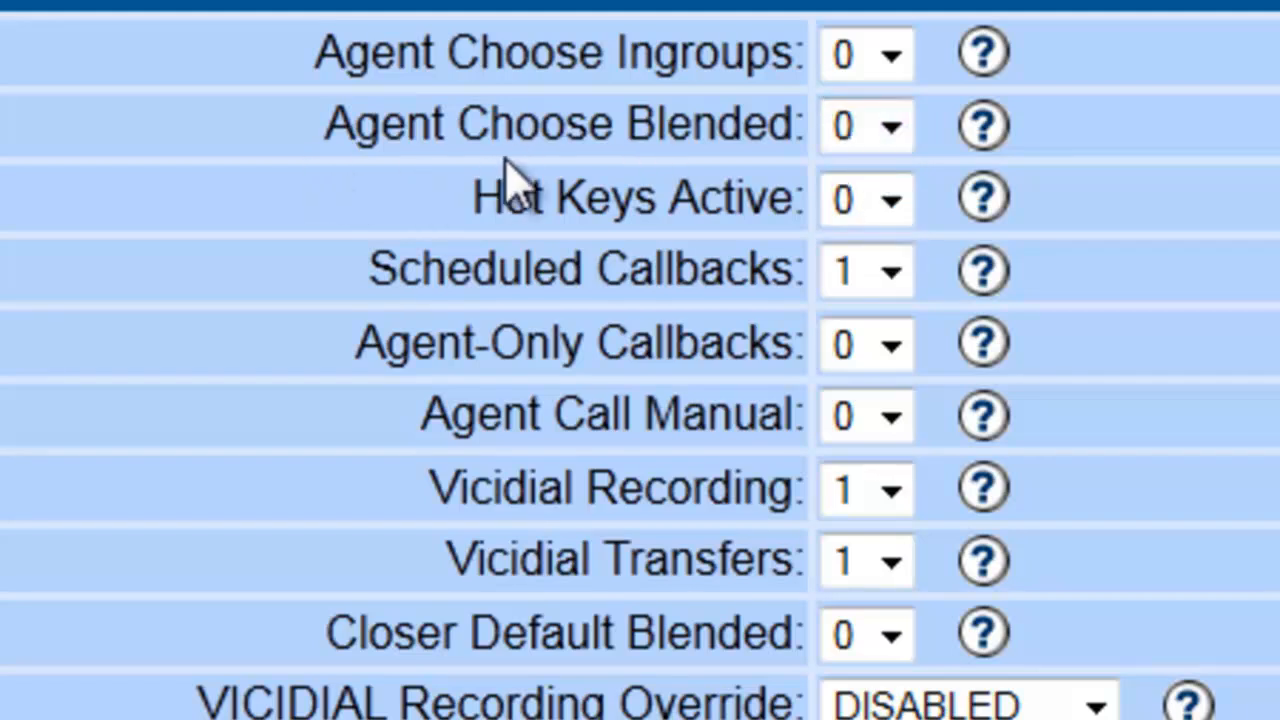
{"action": "mouse_move", "coordinate": [456, 196]}
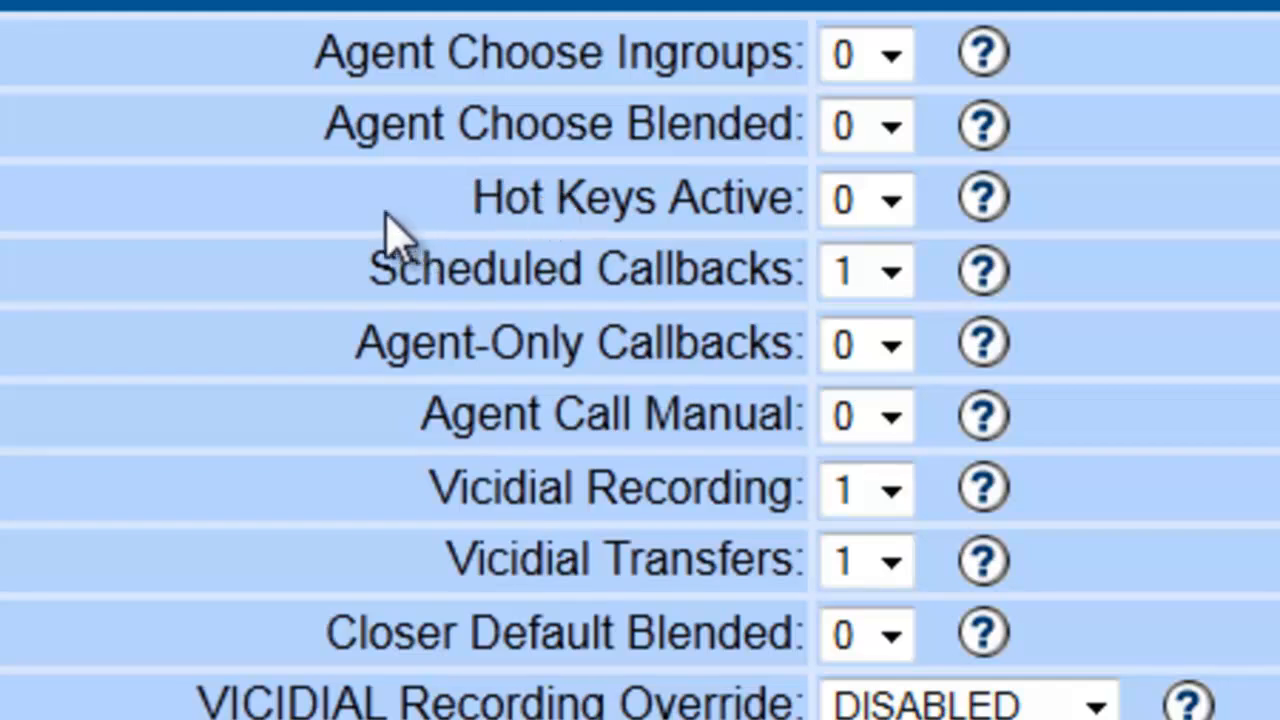
{"action": "mouse_move", "coordinate": [684, 340]}
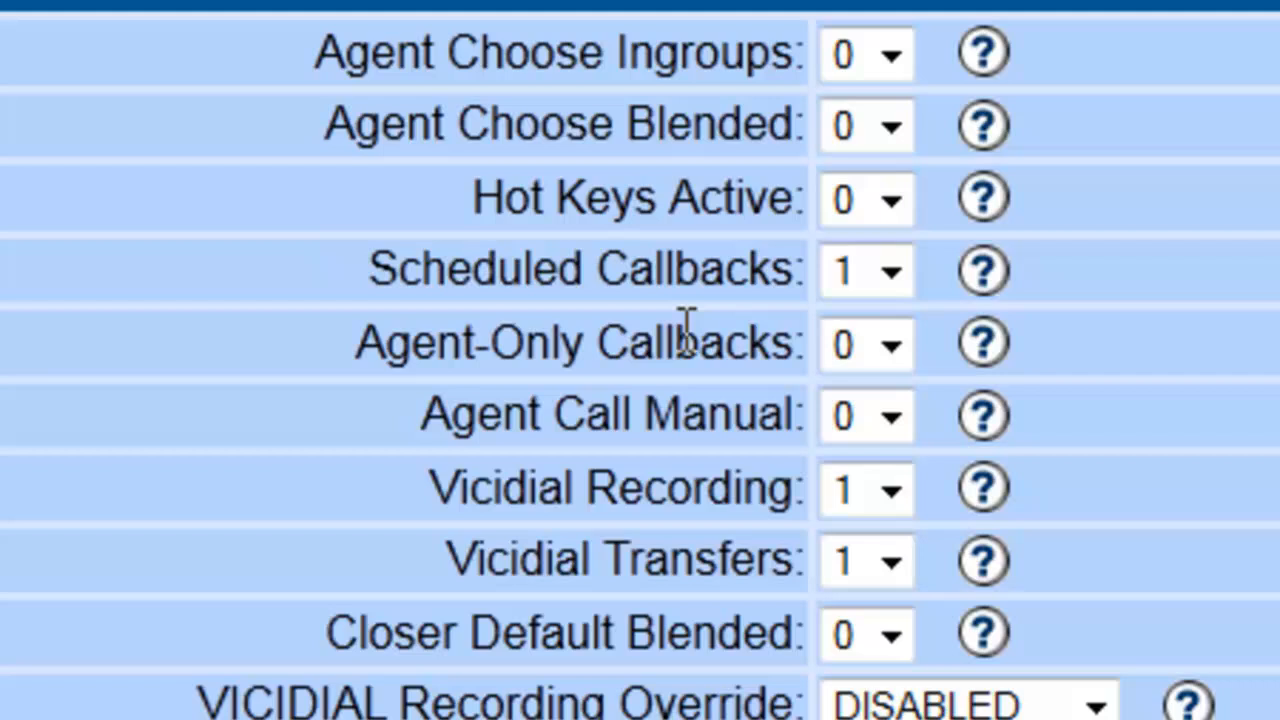
{"action": "left_click", "coordinate": [864, 344]}
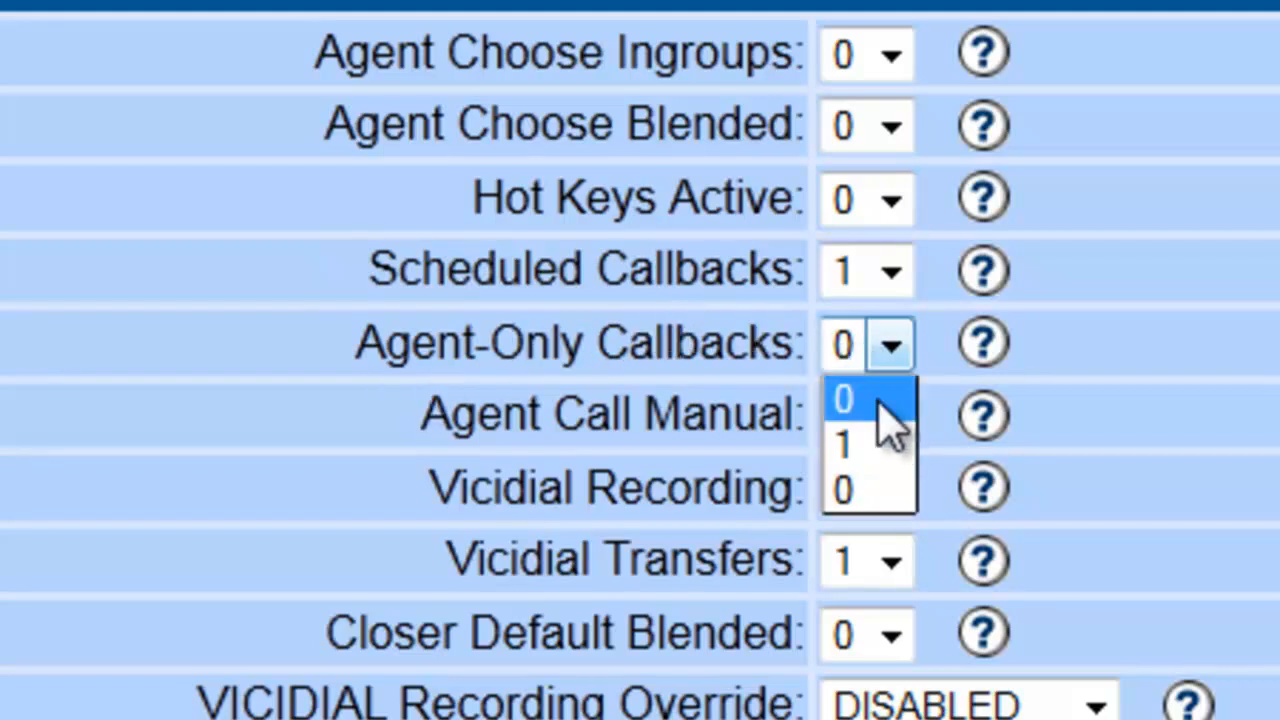
{"action": "left_click", "coordinate": [844, 444]}
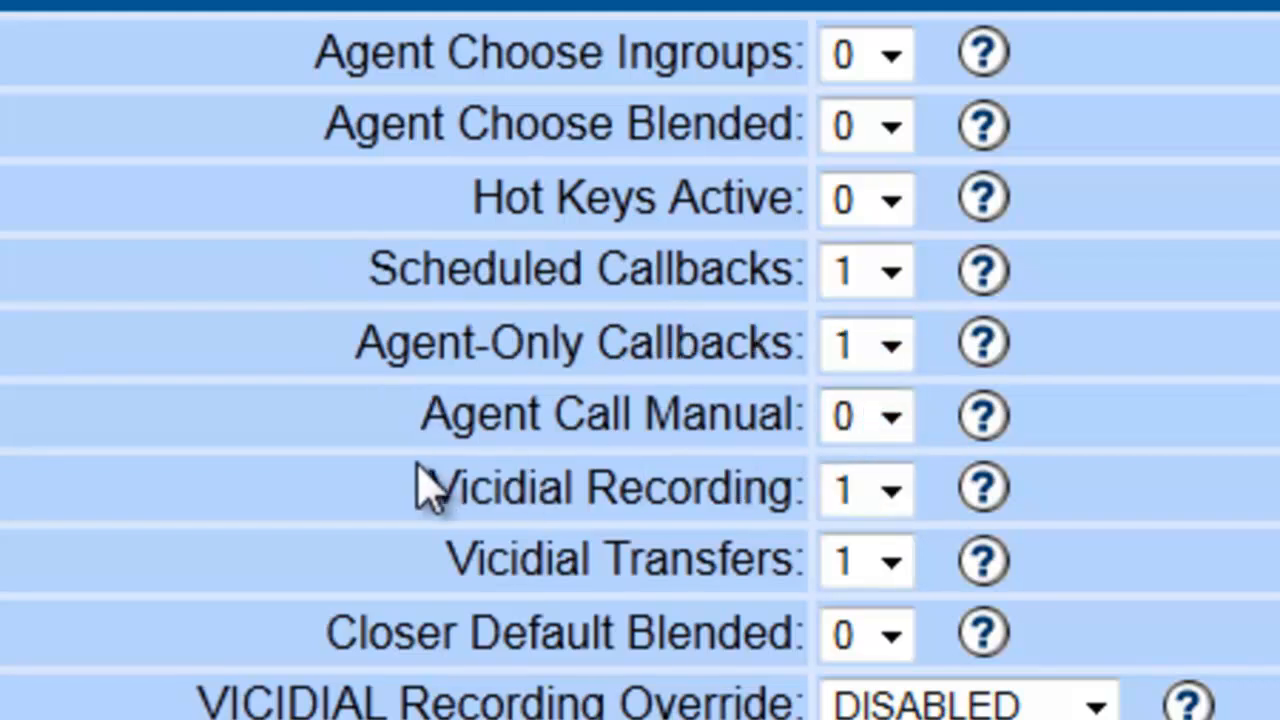
{"action": "mouse_move", "coordinate": [800, 414]}
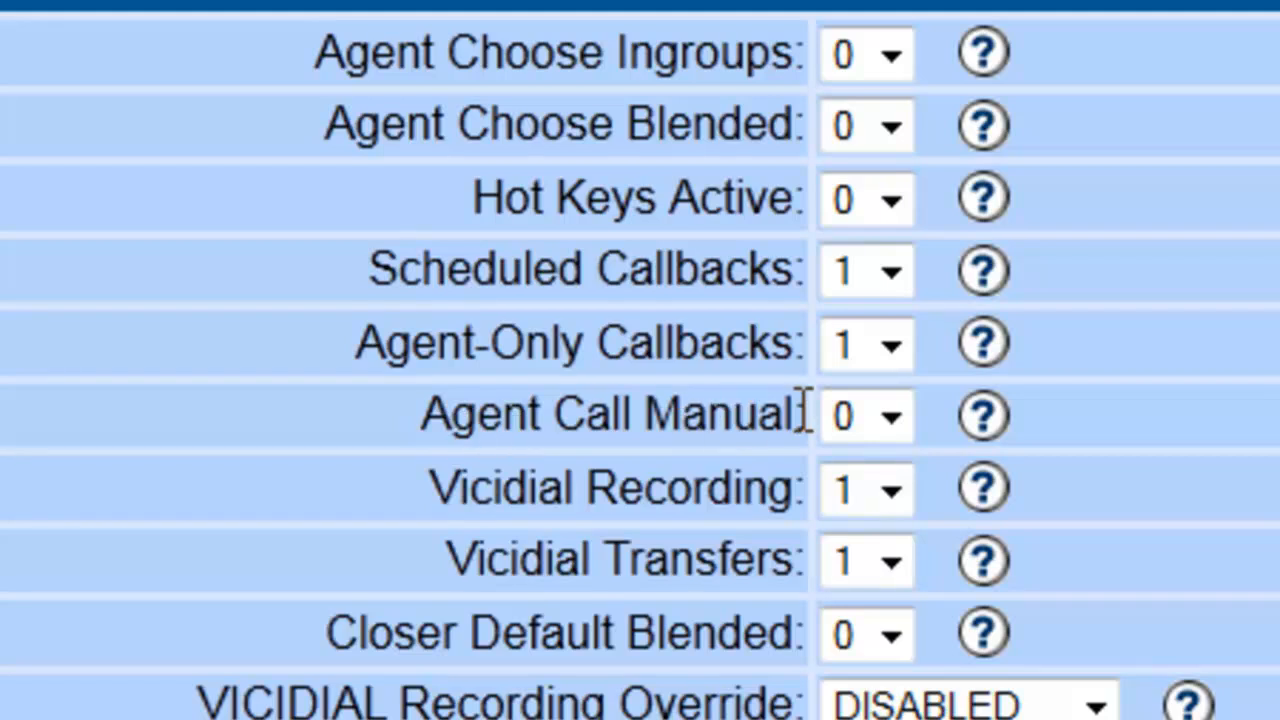
{"action": "mouse_move", "coordinate": [770, 414]}
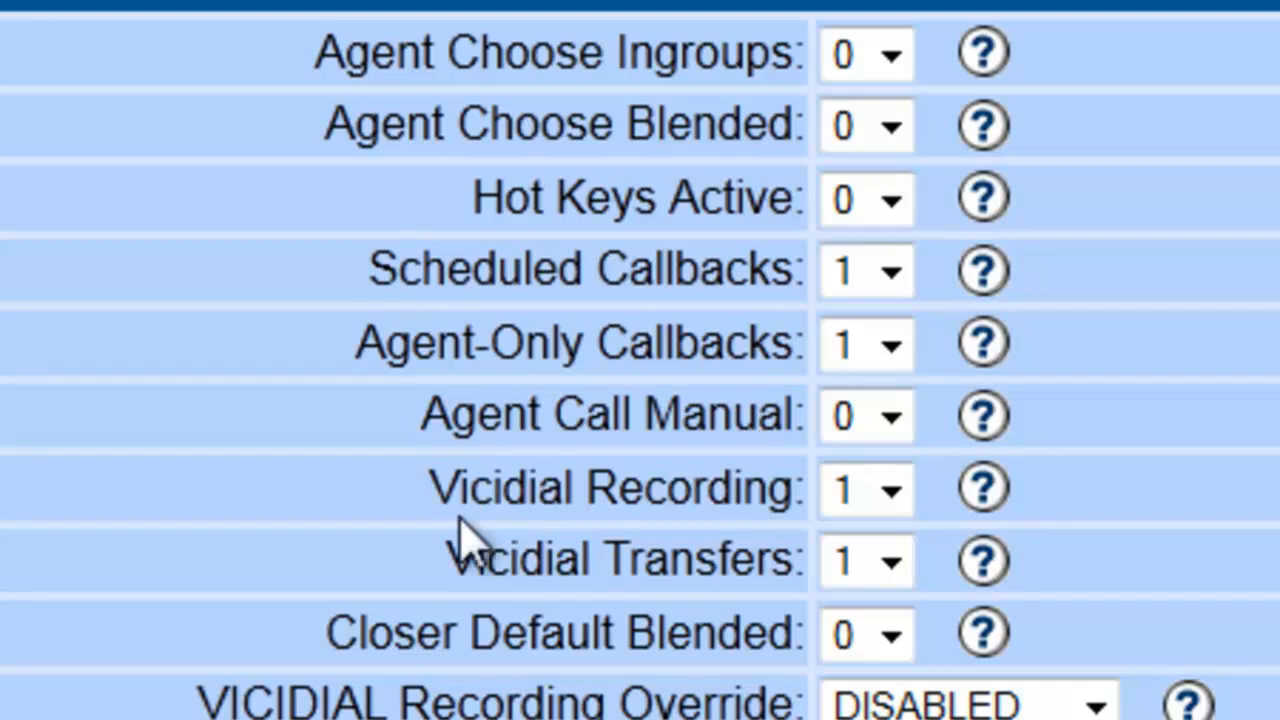
{"action": "left_click", "coordinate": [864, 414]}
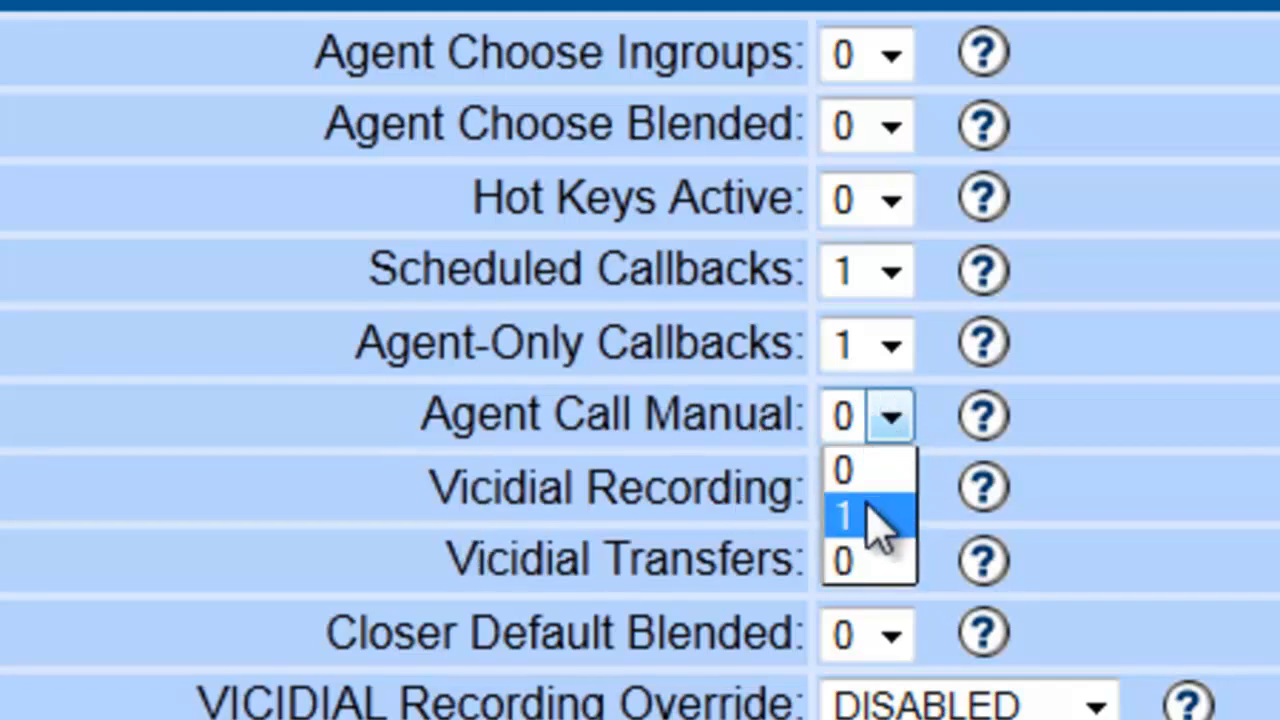
{"action": "left_click", "coordinate": [844, 512]}
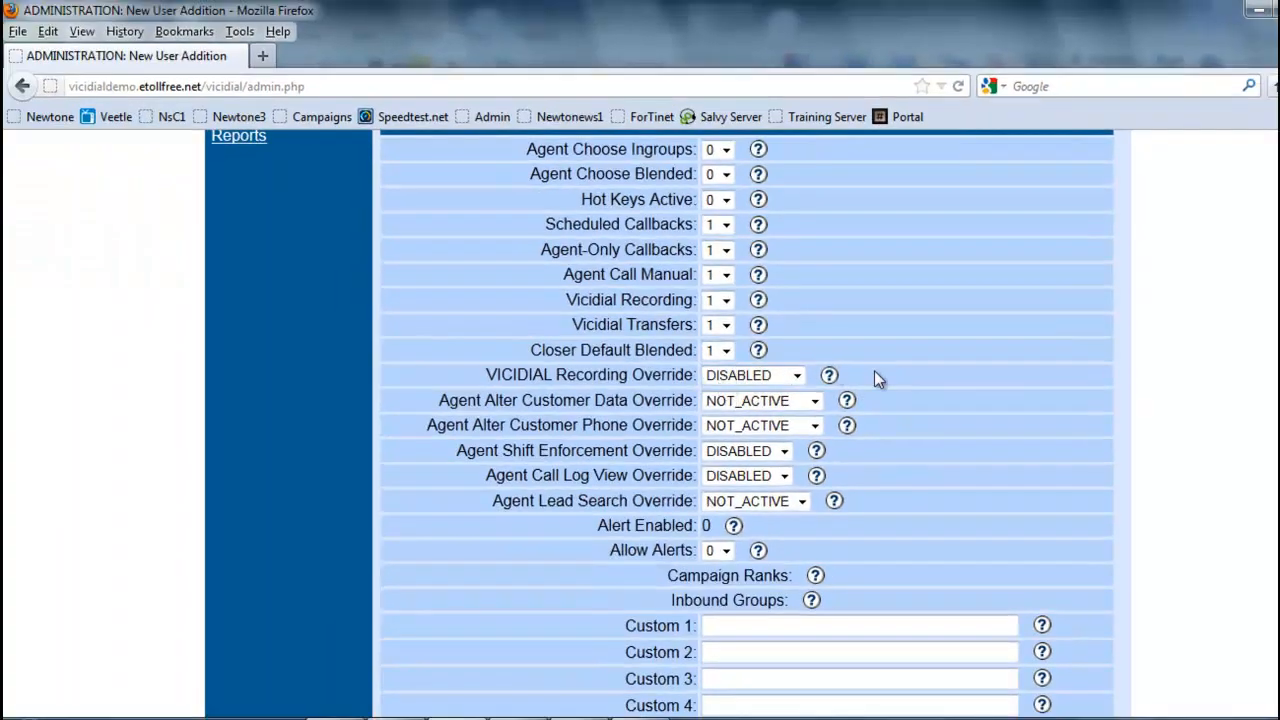
- Set Agent API Access to 1 and submit the user record
{"action": "scroll", "scroll_direction": "down", "scroll_amount": 3}
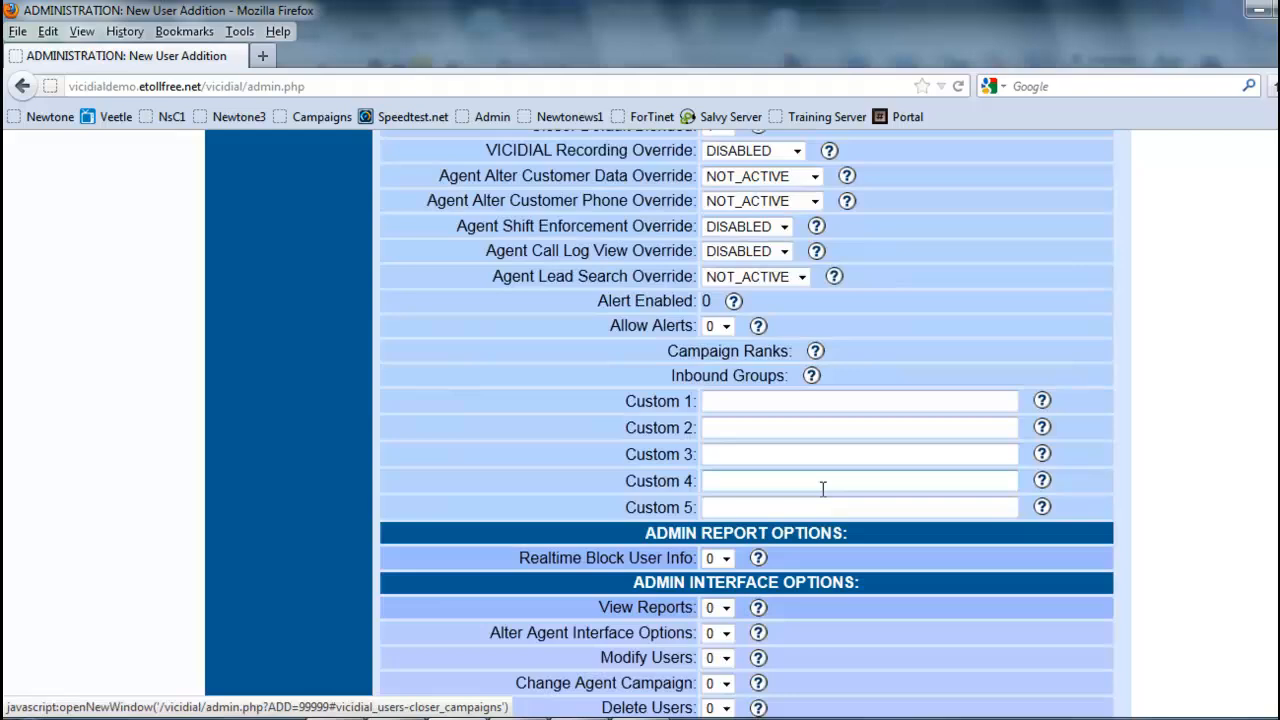
{"action": "scroll", "scroll_direction": "down", "scroll_amount": 3}
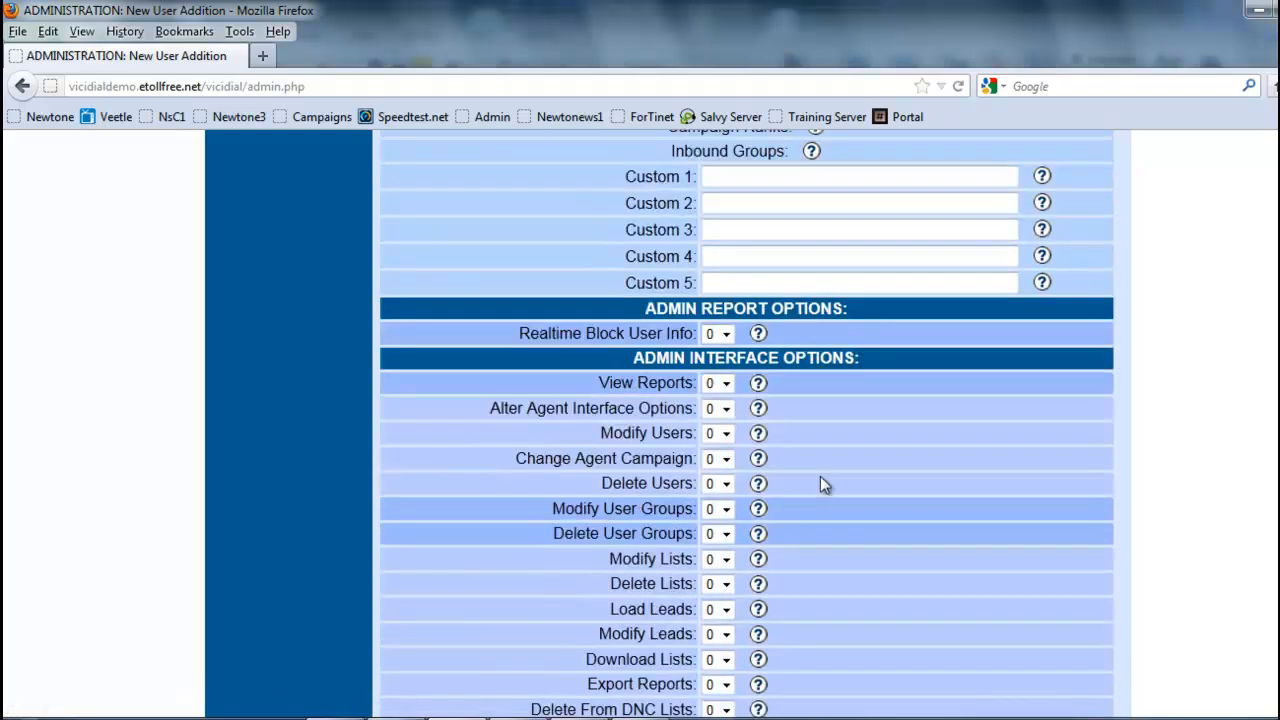
{"action": "mouse_move", "coordinate": [538, 360]}
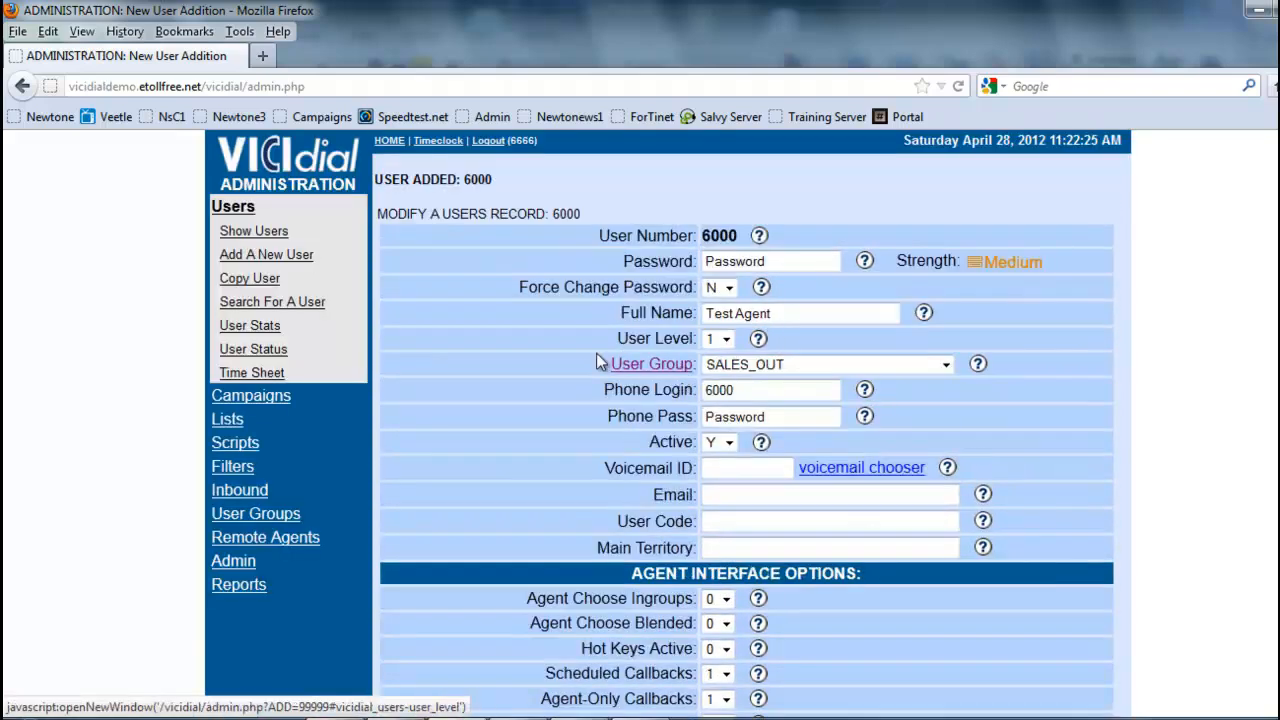
{"action": "scroll", "scroll_direction": "down", "scroll_amount": 3}
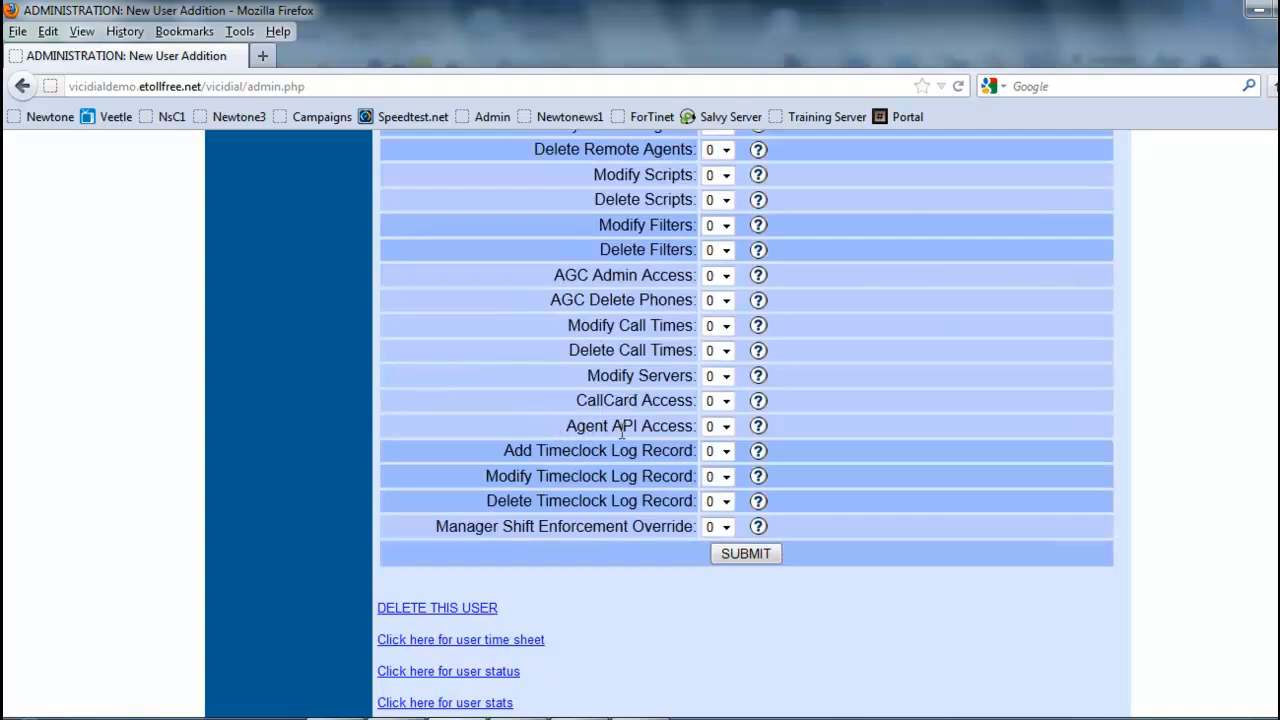
{"action": "left_click", "coordinate": [724, 450]}
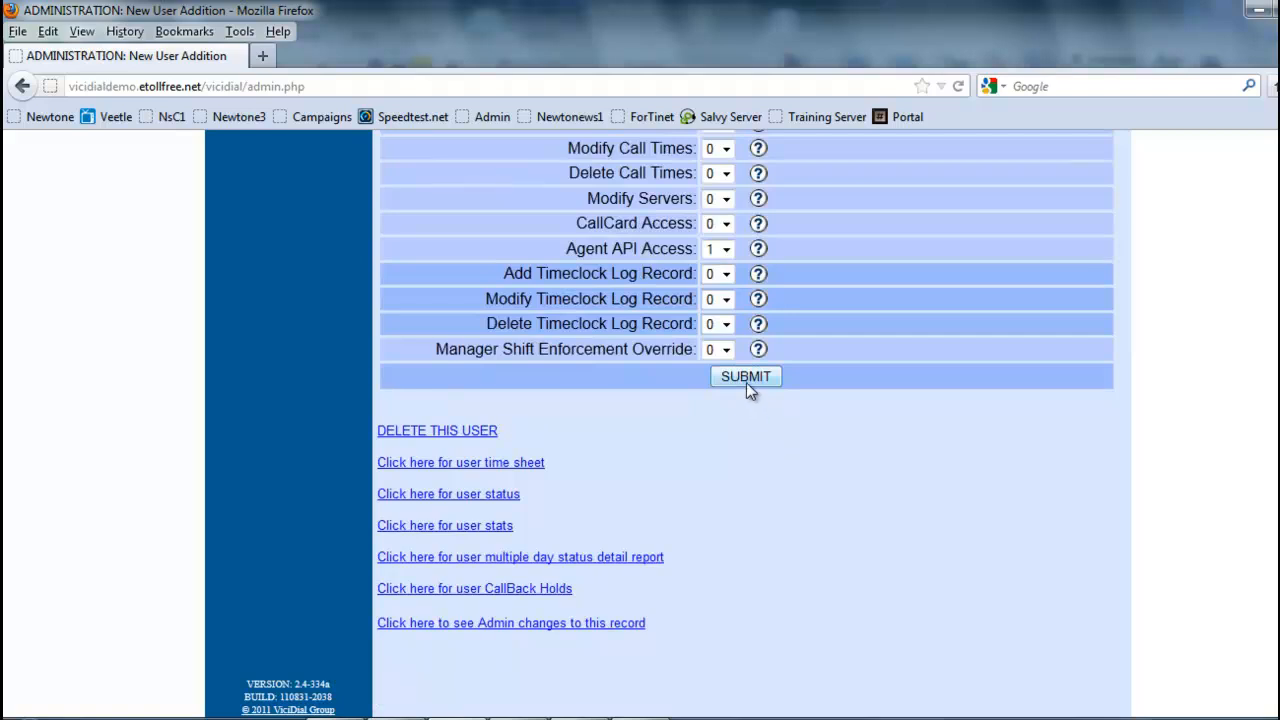
{"action": "left_click", "coordinate": [744, 376]}
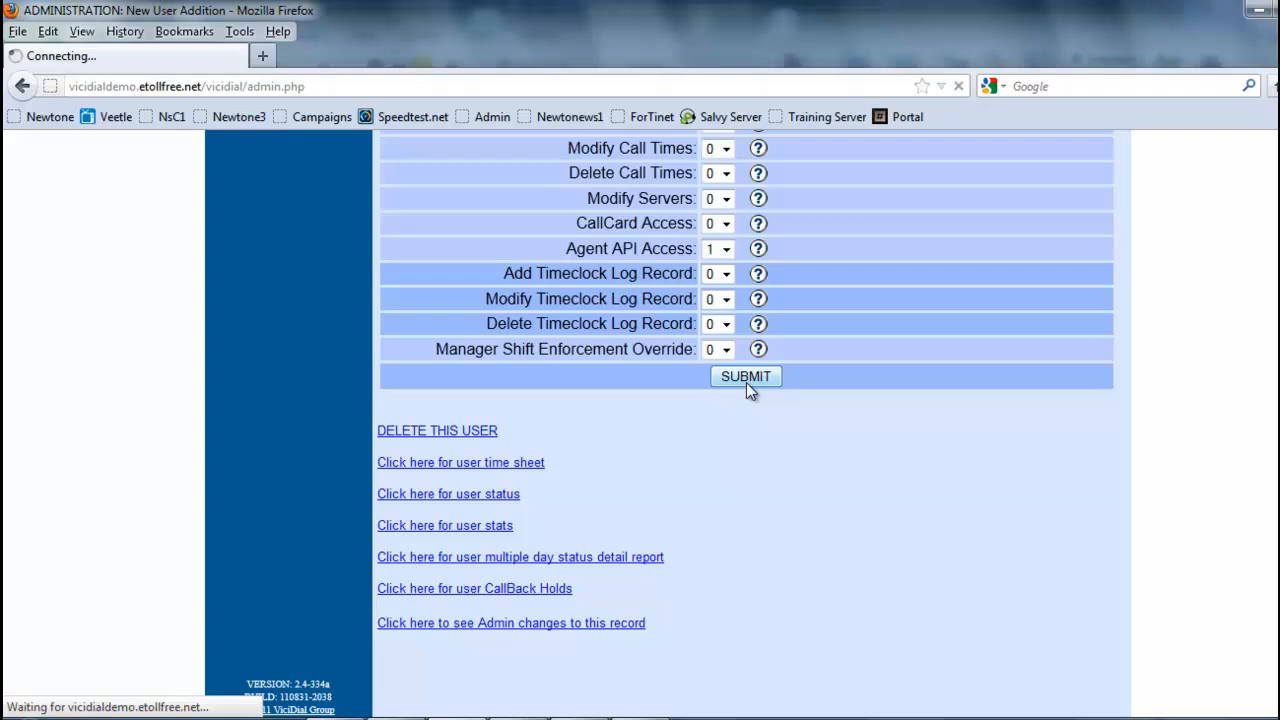
- Review the USER MODIFIED confirmation and scroll through user 6000's saved settings
{"action": "left_click", "coordinate": [744, 376]}
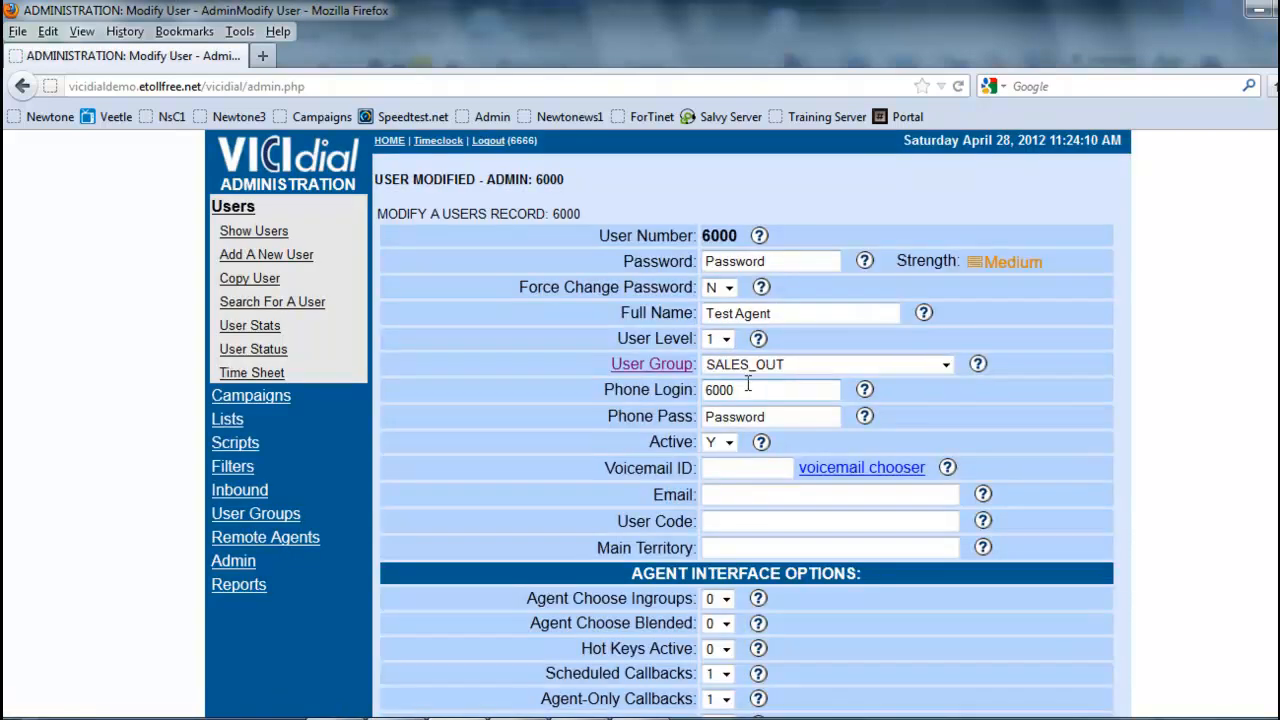
{"action": "mouse_move", "coordinate": [652, 364]}
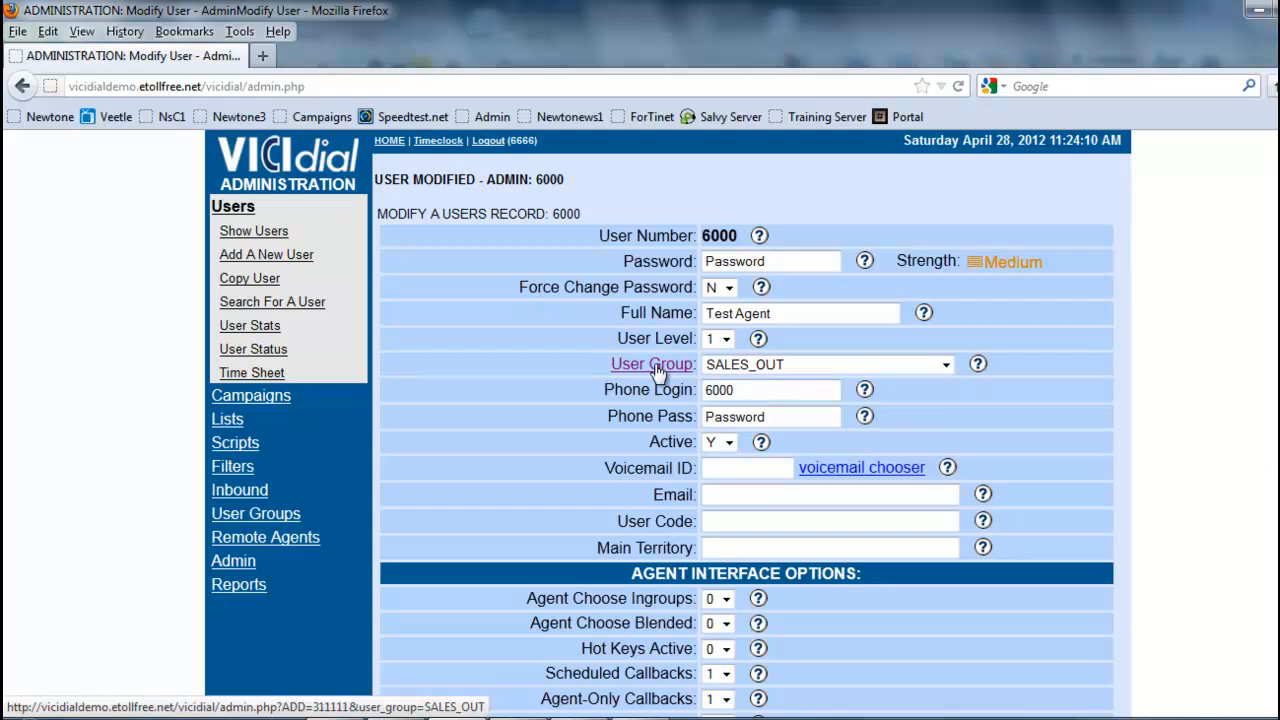
{"action": "mouse_move", "coordinate": [582, 388]}
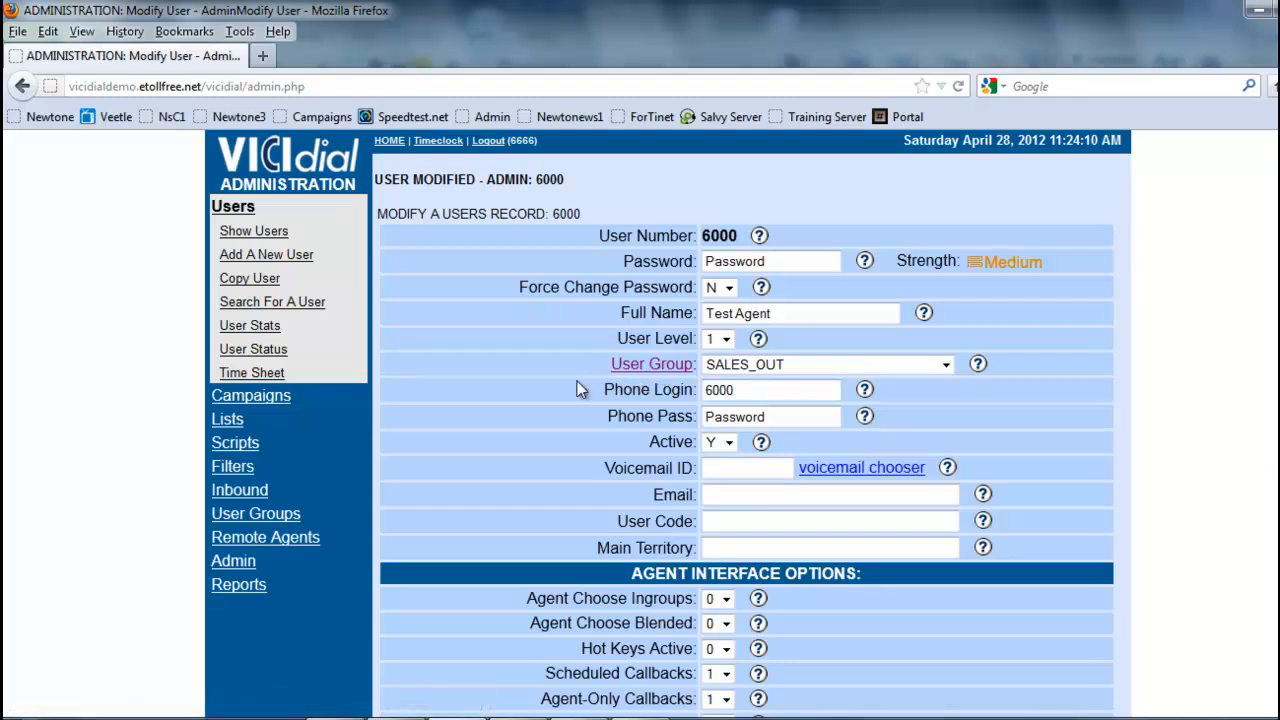
{"action": "scroll", "scroll_direction": "down", "scroll_amount": 3}
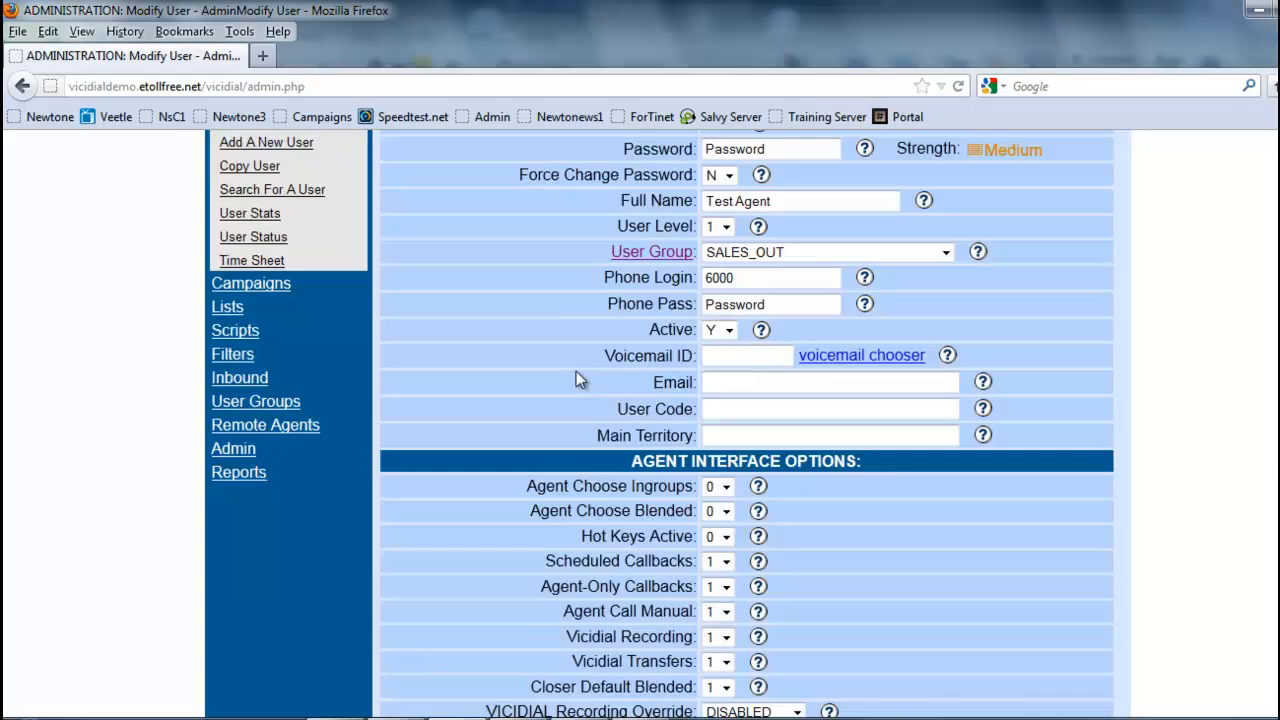
{"action": "scroll", "scroll_direction": "down", "scroll_amount": 3}
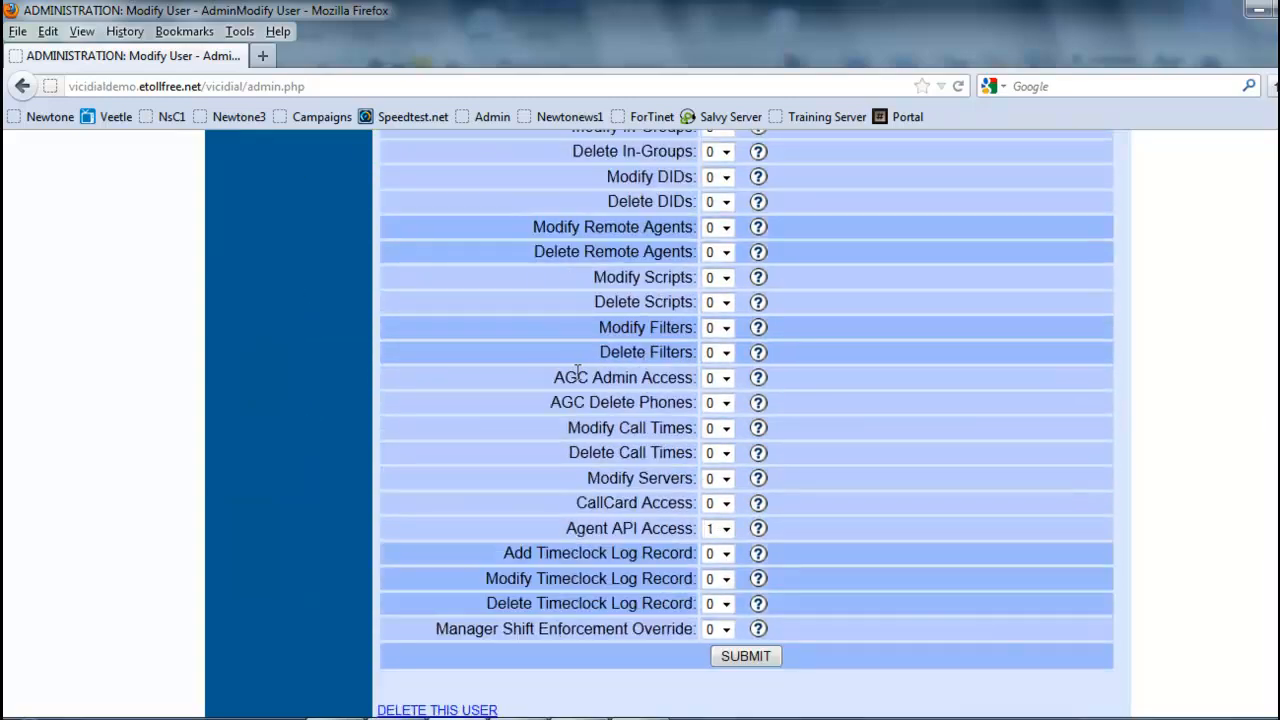
{"action": "scroll", "scroll_direction": "up", "scroll_amount": 3}
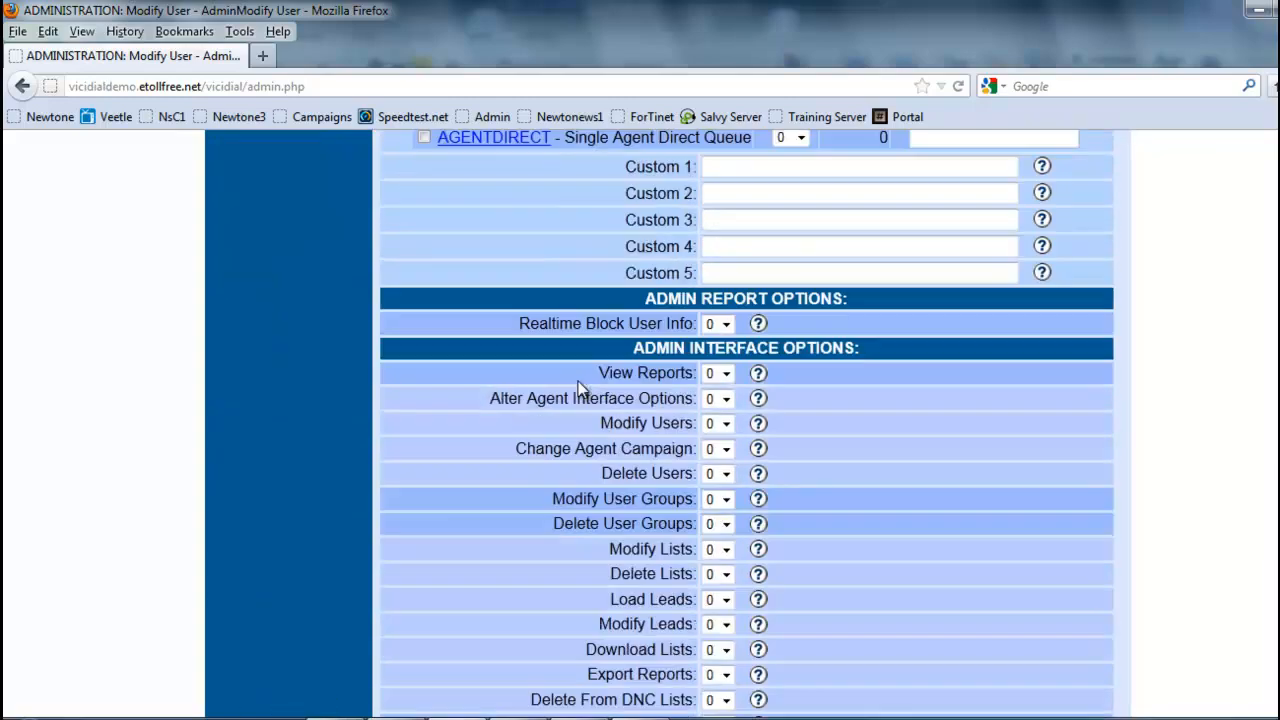
{"action": "scroll", "scroll_direction": "up", "scroll_amount": 3}
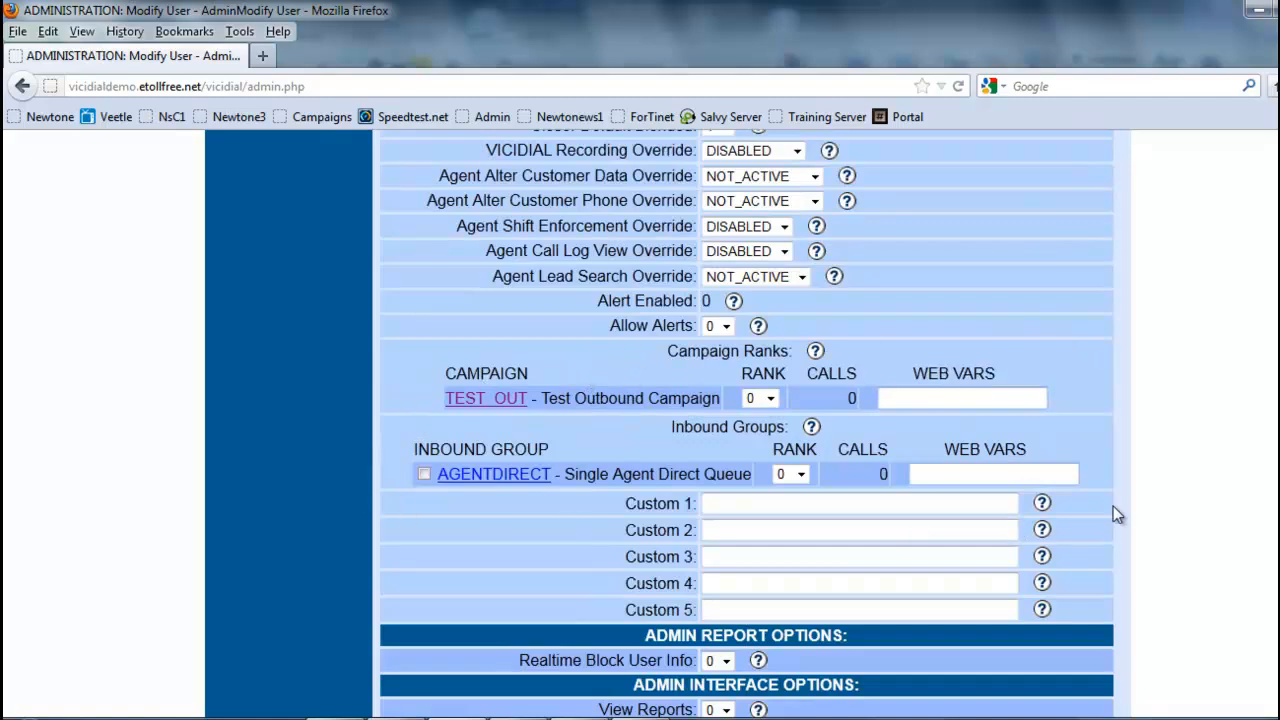
{"action": "mouse_move", "coordinate": [512, 448]}
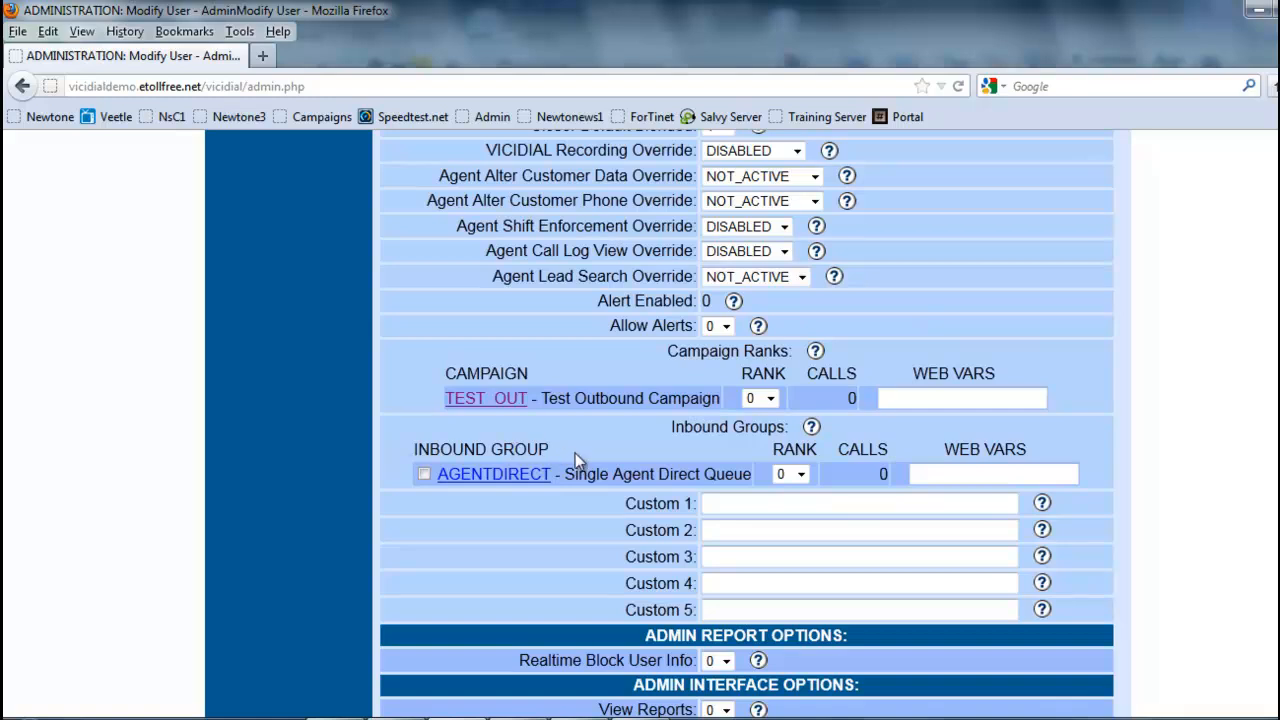
{"action": "mouse_move", "coordinate": [412, 540]}
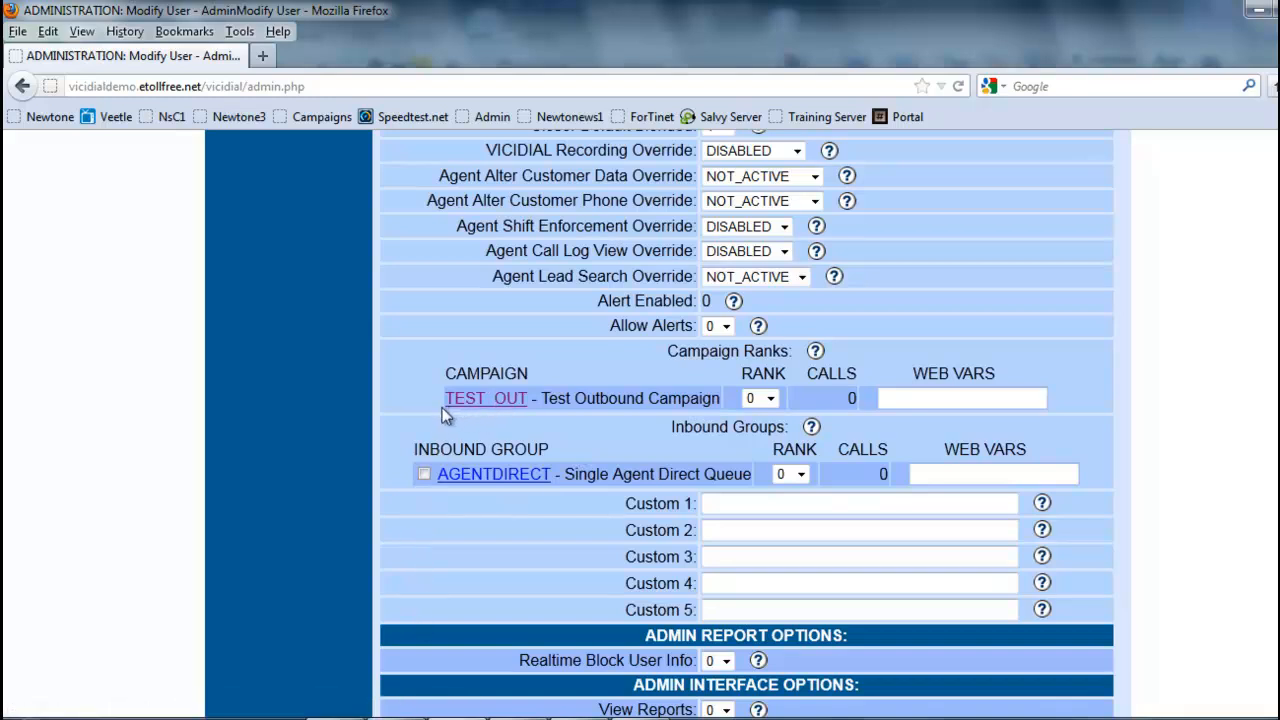
{"action": "mouse_move", "coordinate": [592, 396]}
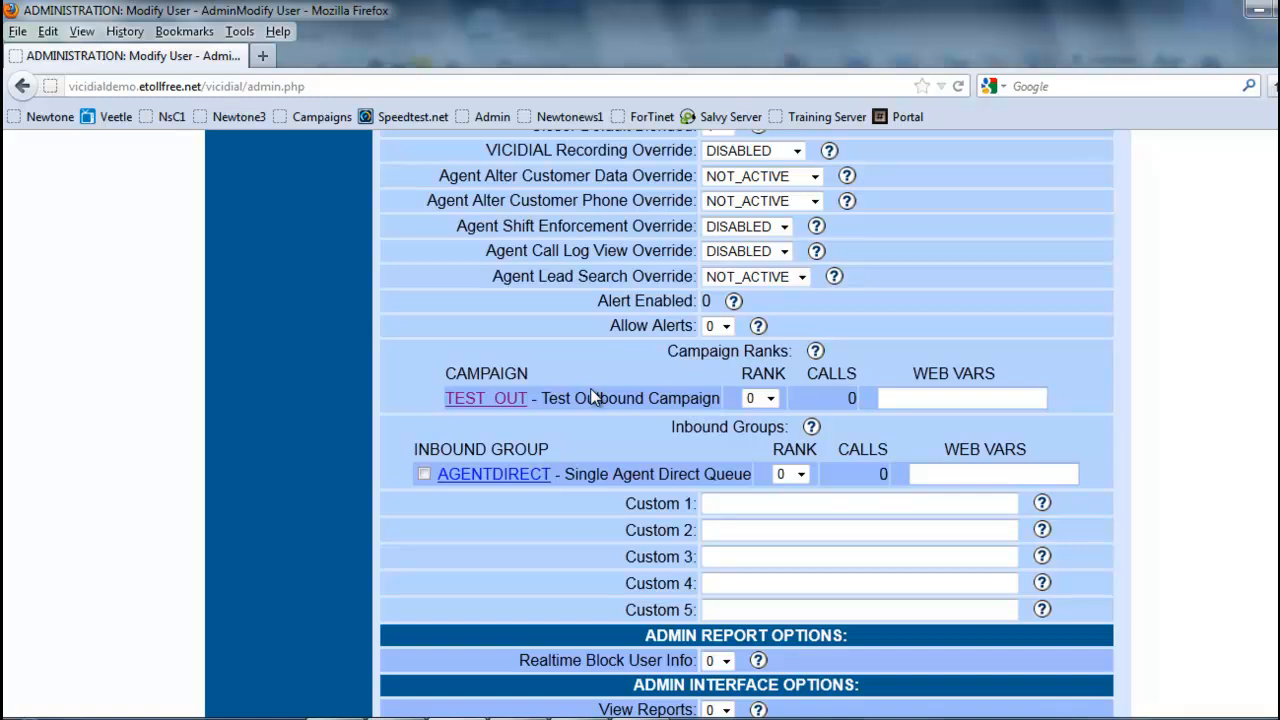
{"action": "mouse_move", "coordinate": [560, 432]}
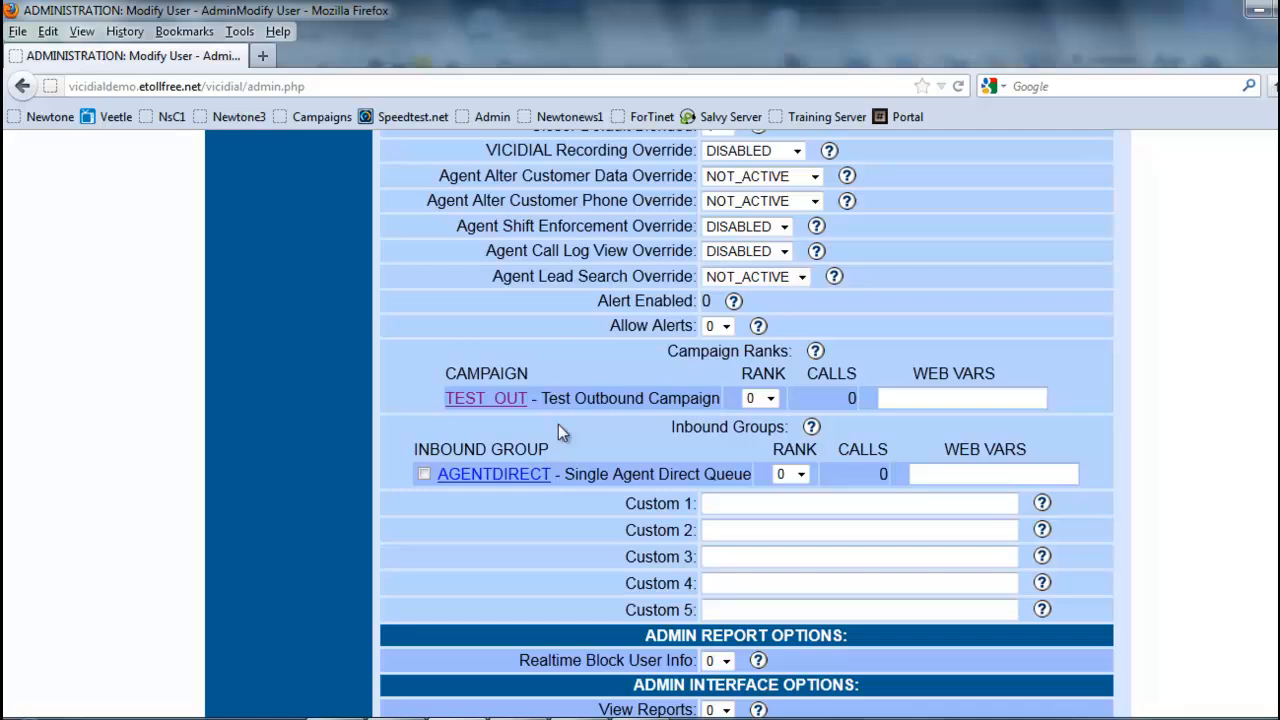
{"action": "scroll", "scroll_direction": "down", "scroll_amount": 3}
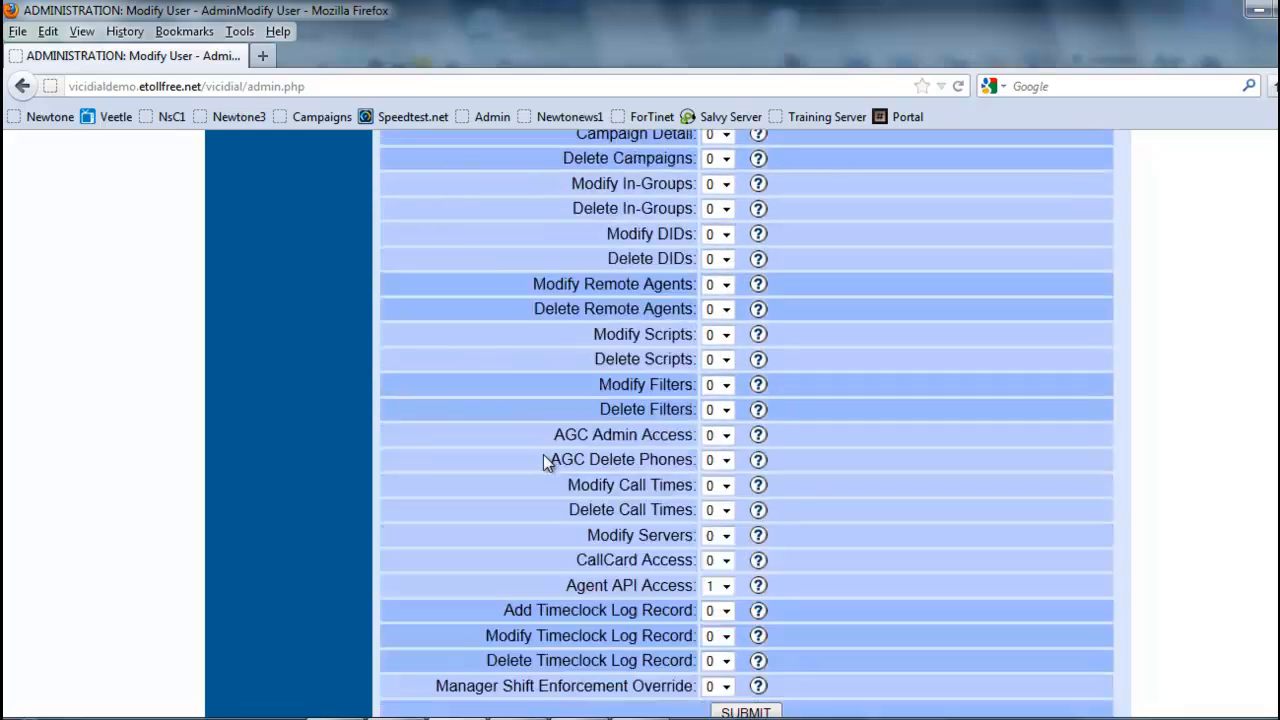
{"action": "scroll", "scroll_direction": "up", "scroll_amount": 3}
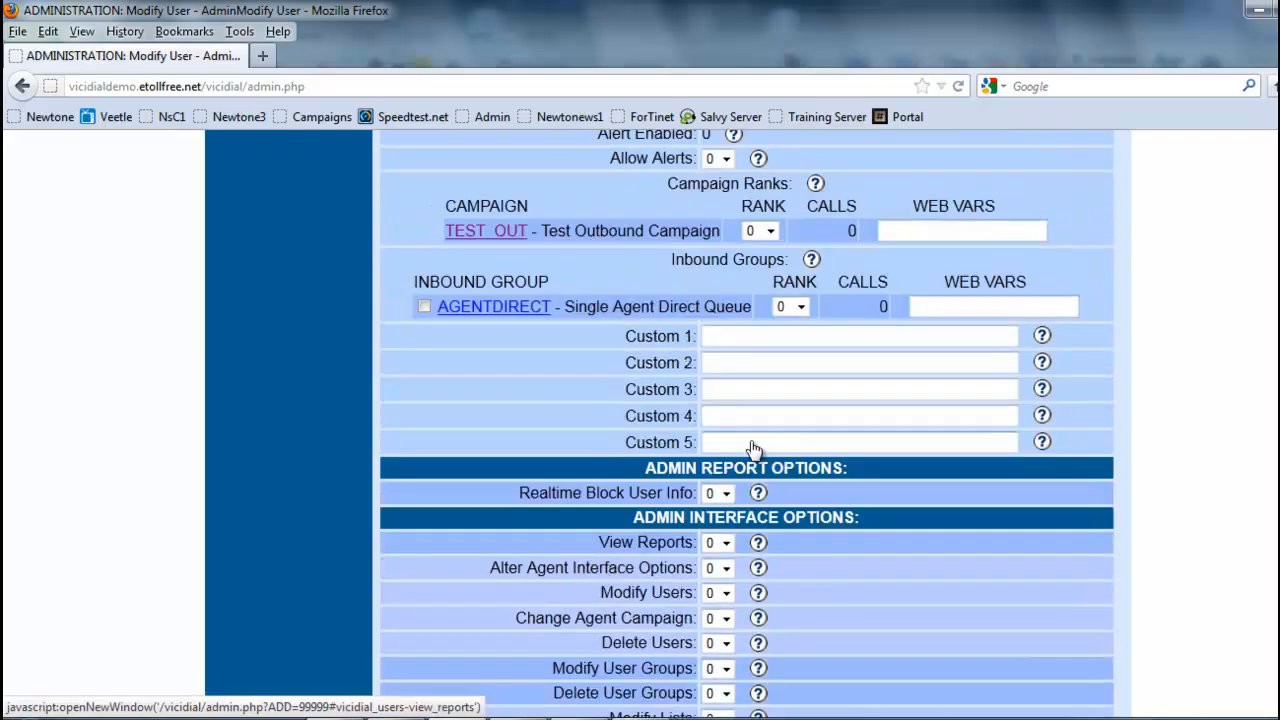
{"action": "scroll", "scroll_direction": "up", "scroll_amount": 3}
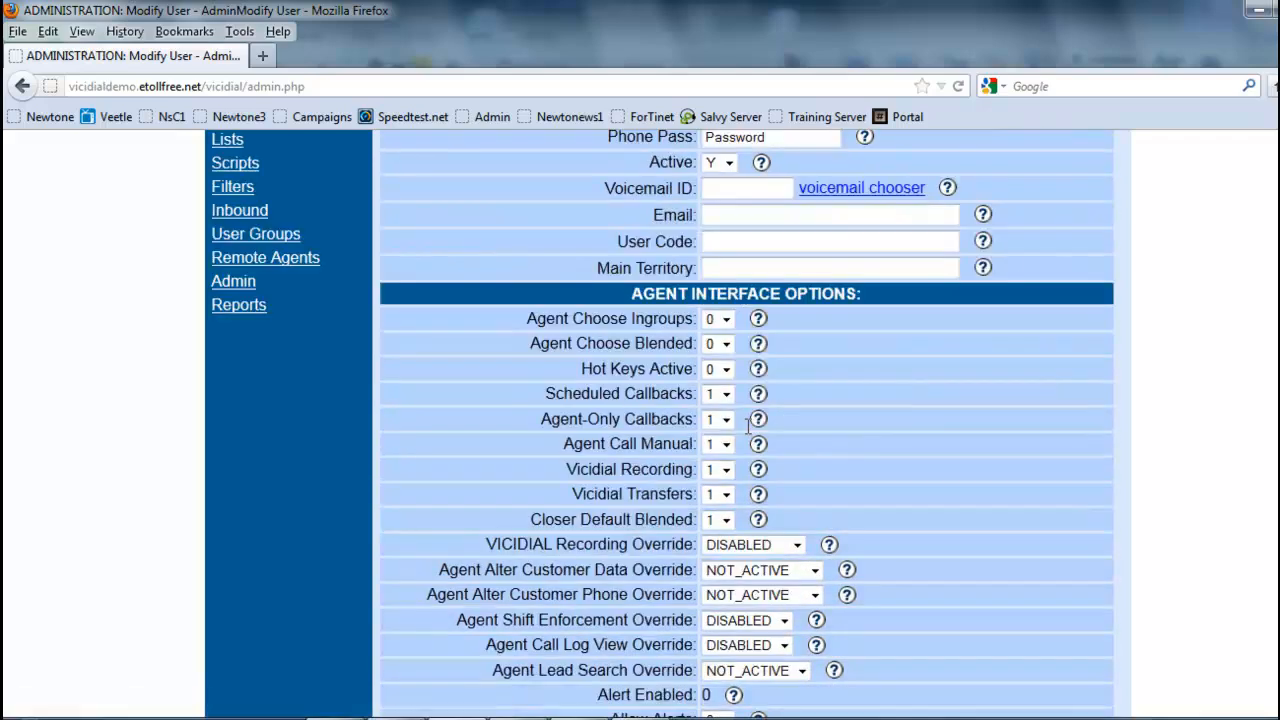